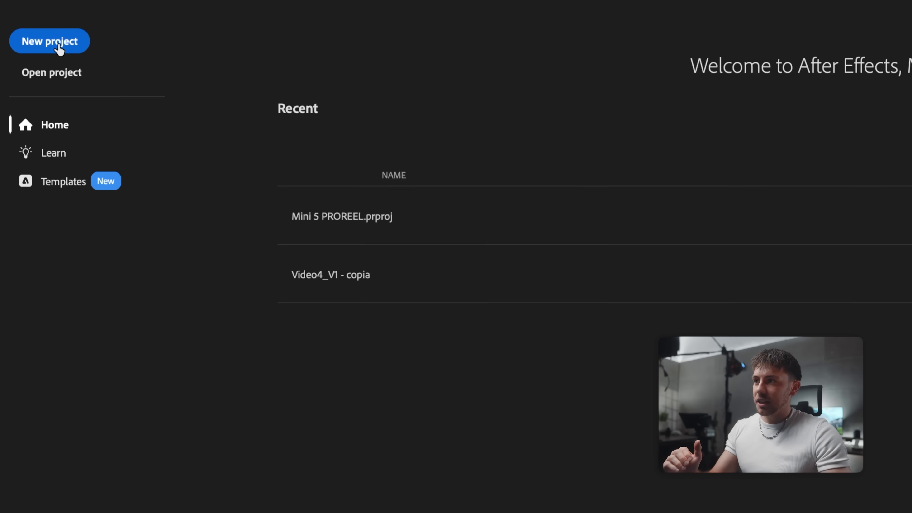
# - Create a new empty project and save it as Tutorial Video.aep in the 02 After Effects folder
pyautogui.click(122, 8)
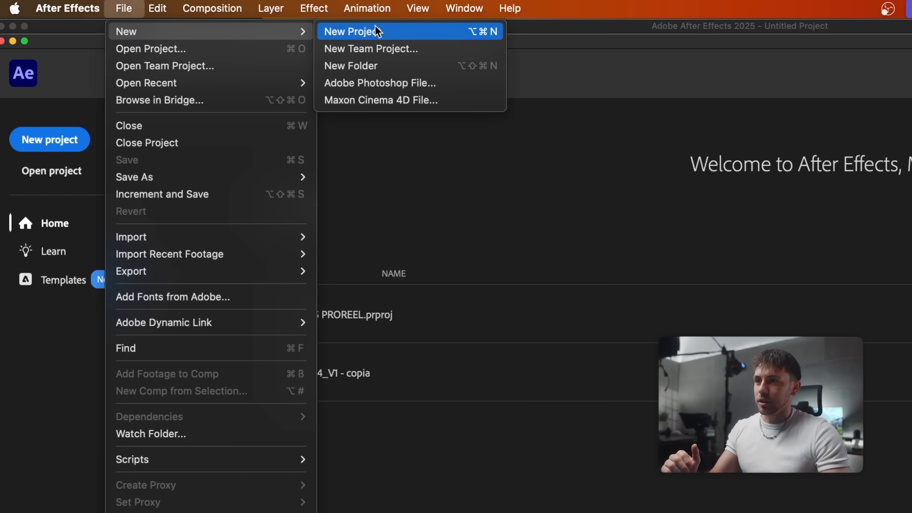
pyautogui.click(349, 31)
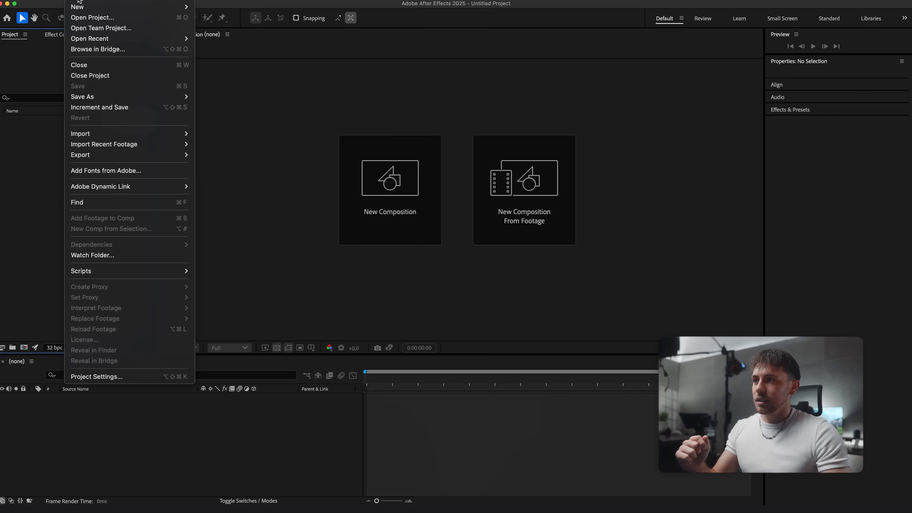
pyautogui.click(83, 97)
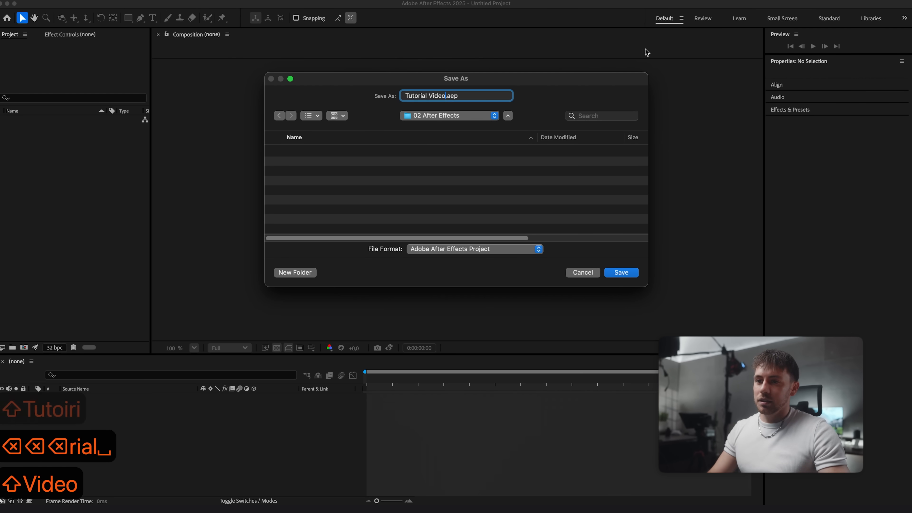
pyautogui.click(620, 272)
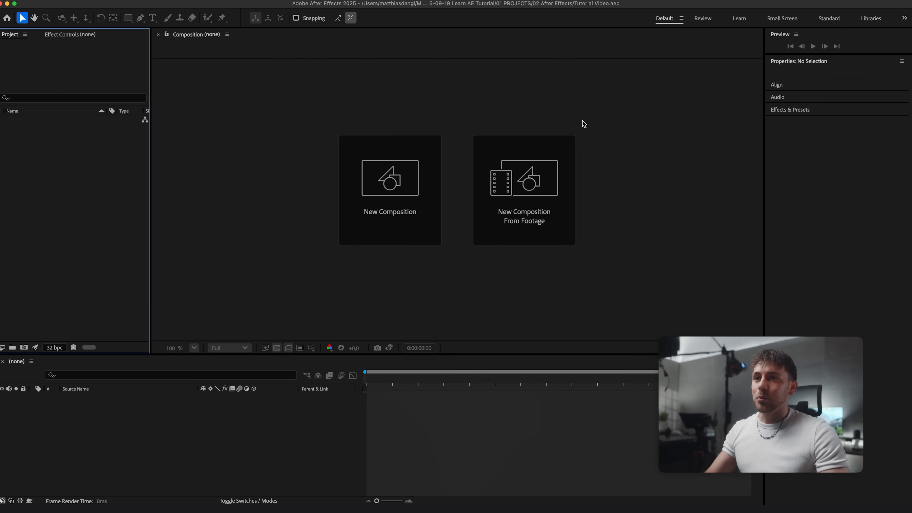
pyautogui.moveTo(719, 167)
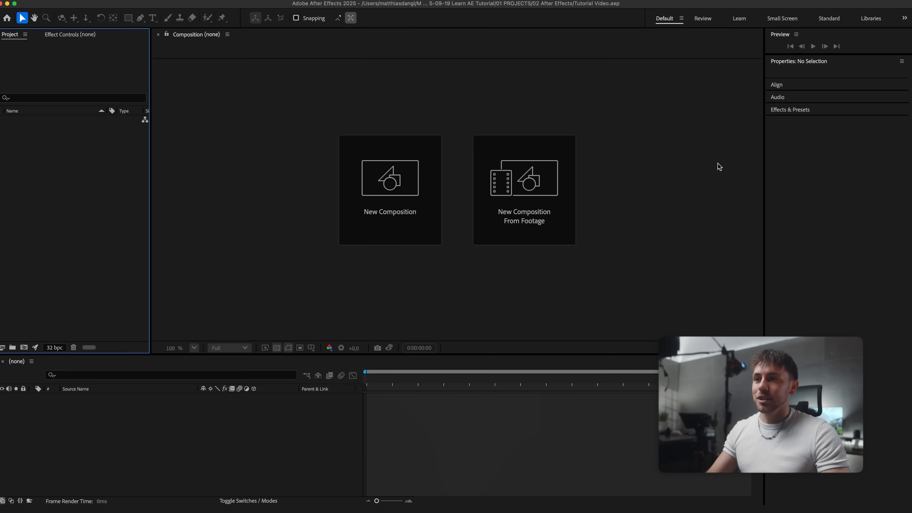
pyautogui.moveTo(81, 175)
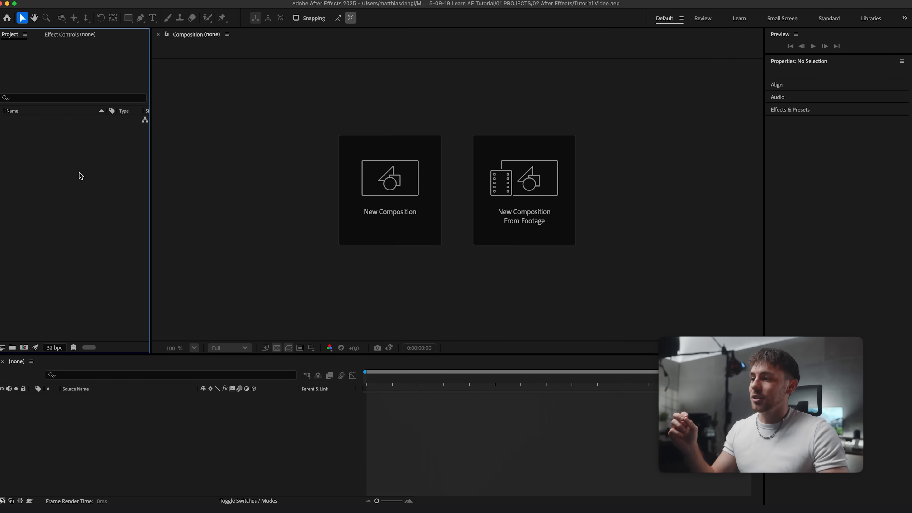
pyautogui.moveTo(58, 253)
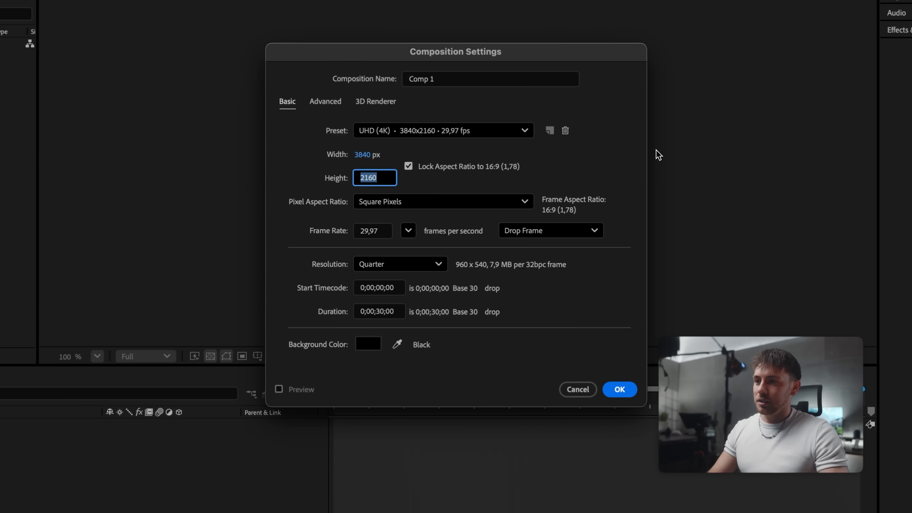
pyautogui.moveTo(401, 244)
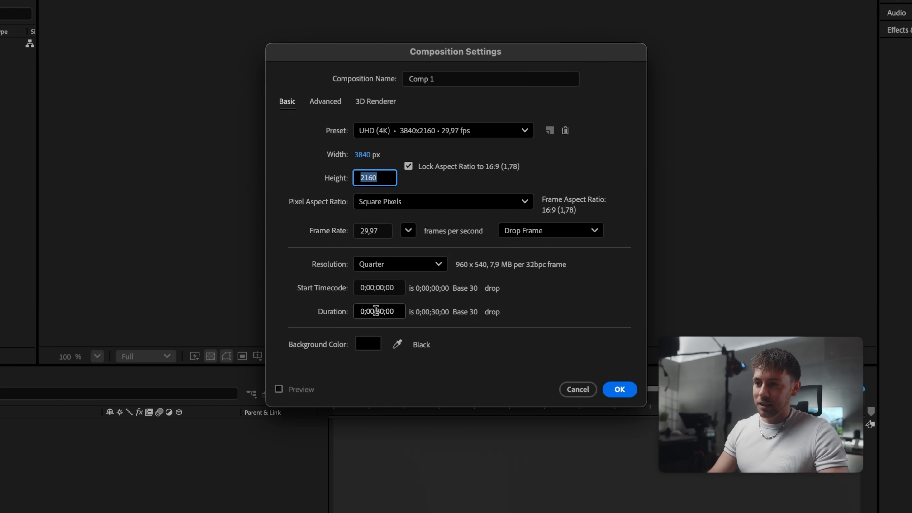
# - Confirm Comp 1 as UHD 4K 29.97 fps with 0;00;30;00 duration and check the transparency grid
pyautogui.click(378, 311)
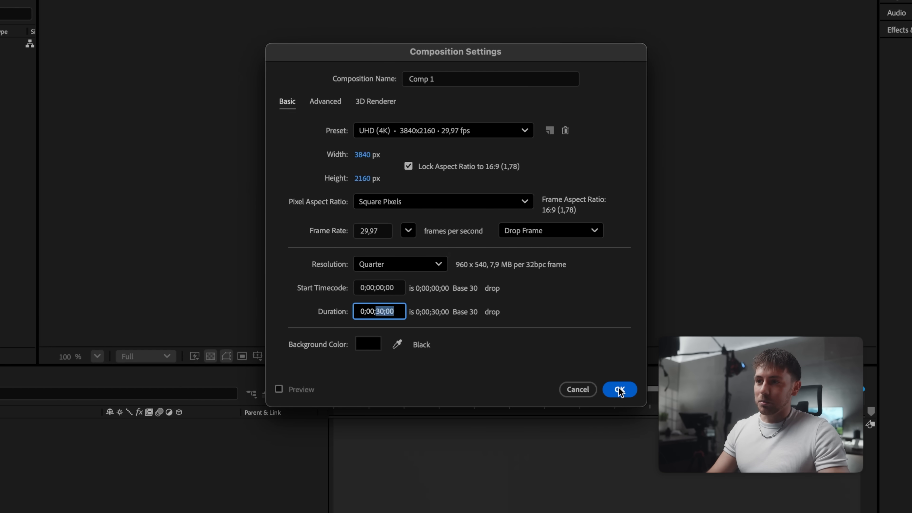
pyautogui.click(619, 389)
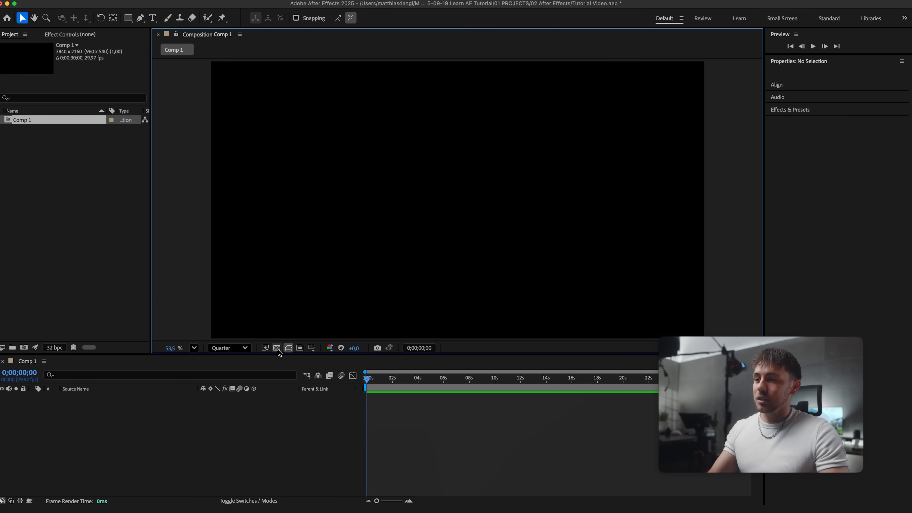
pyautogui.click(276, 348)
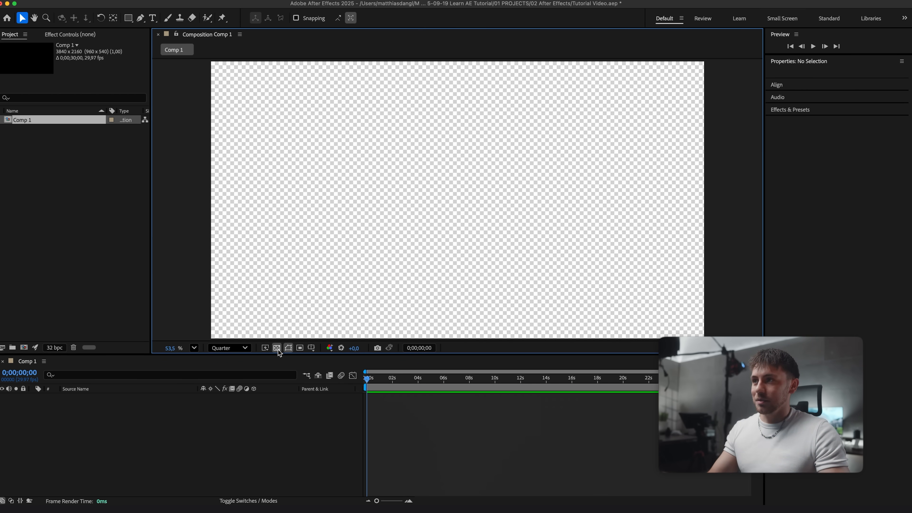
pyautogui.click(277, 348)
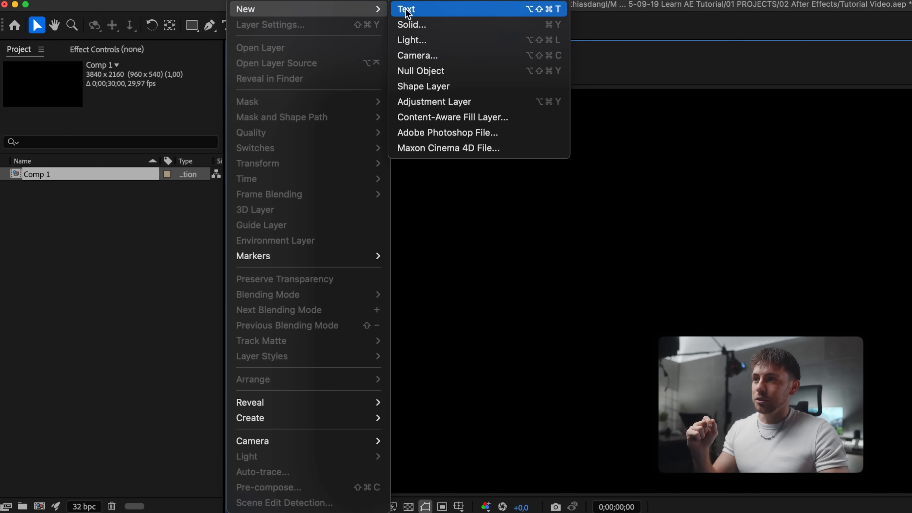
# - Add Orange Solid 1, a full-frame solid with an orange hex colour, to Comp 1
pyautogui.click(411, 24)
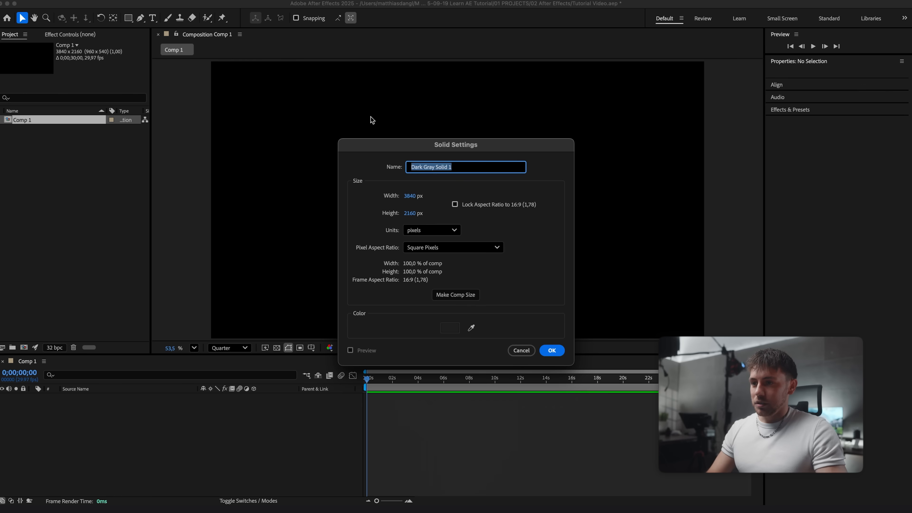
pyautogui.click(450, 327)
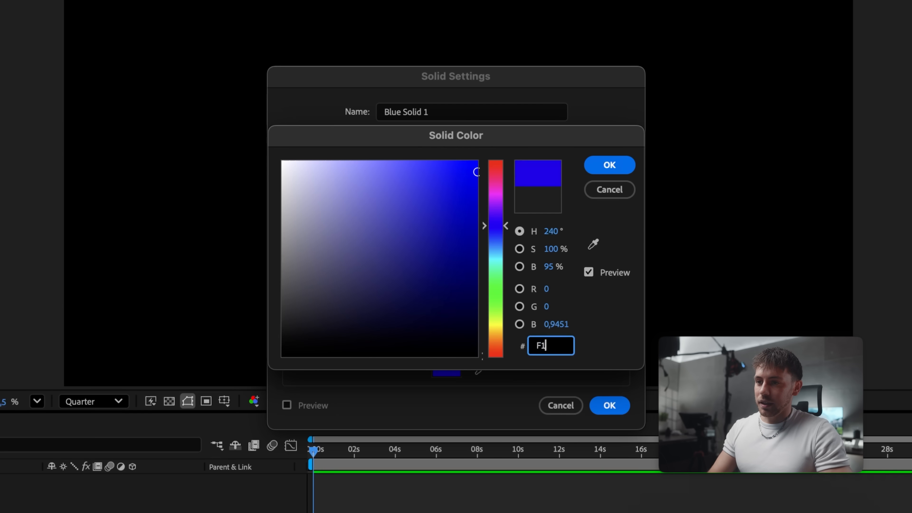
pyautogui.click(608, 165)
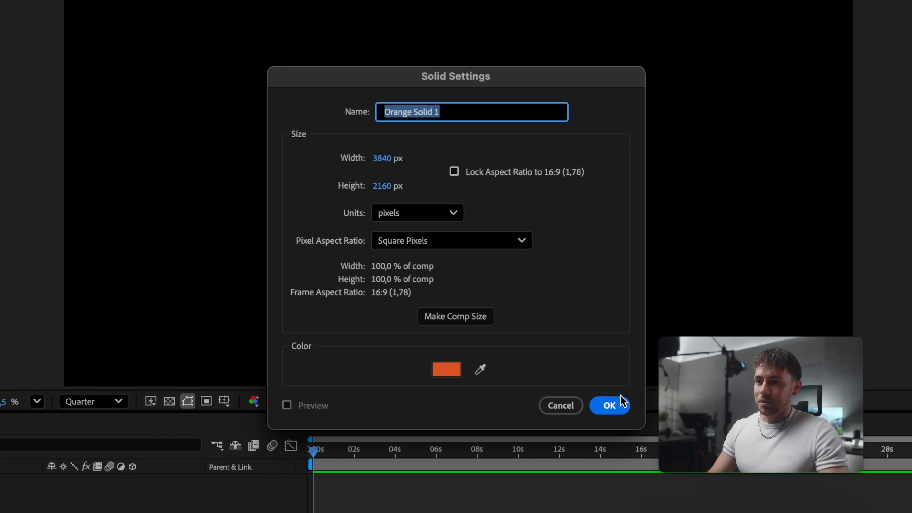
pyautogui.click(610, 405)
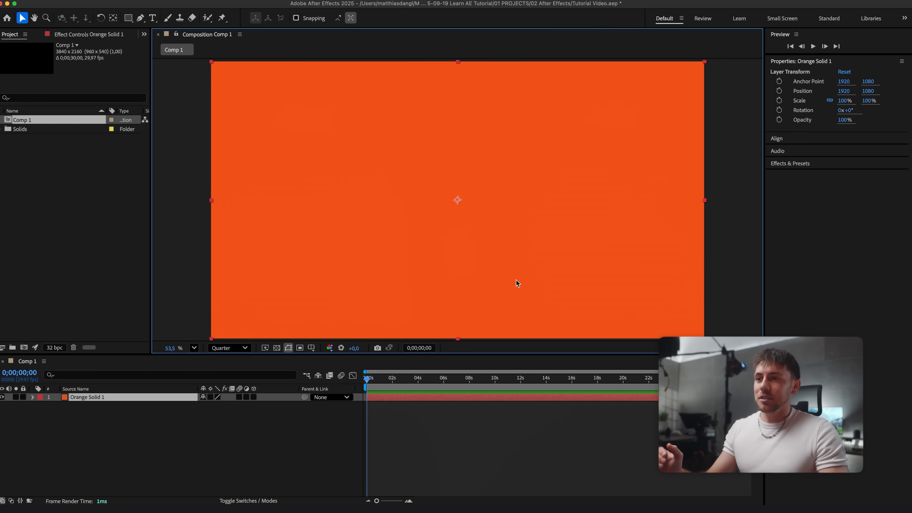
pyautogui.moveTo(500, 243)
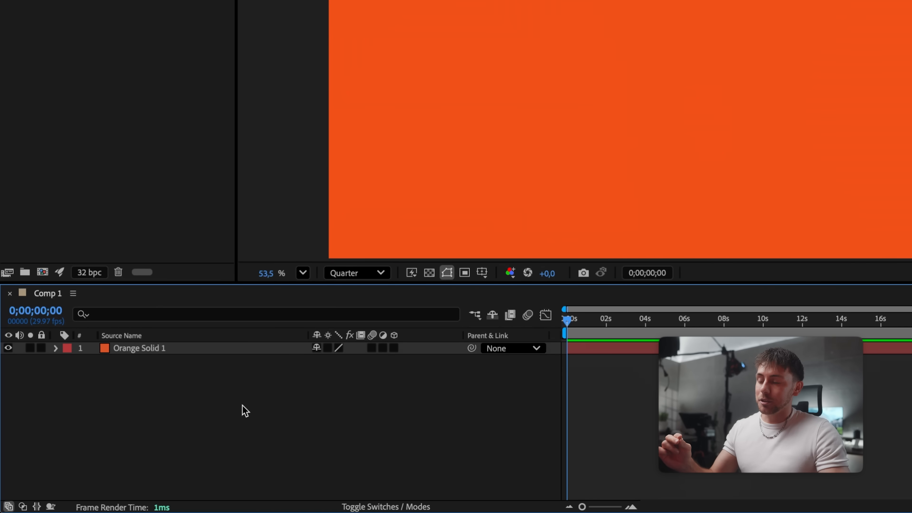
pyautogui.click(139, 348)
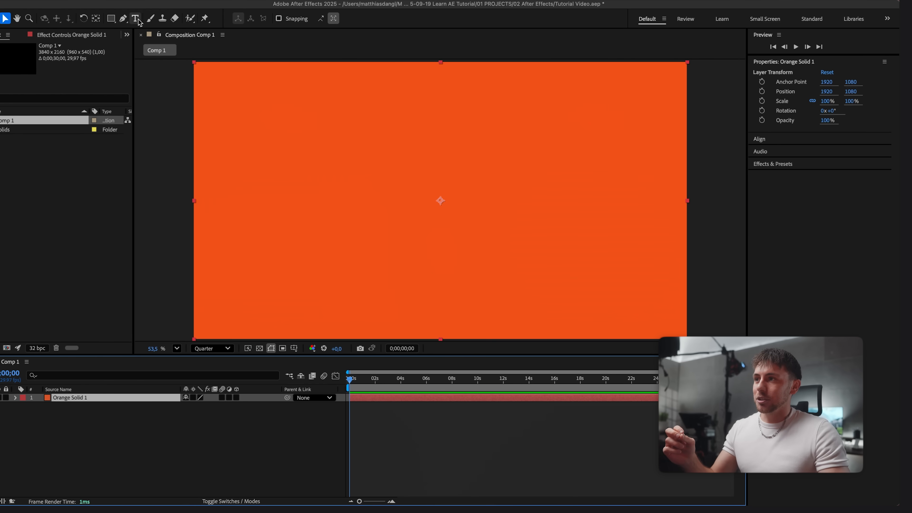
# - Add a text layer reading TEXT ANIMATION in 215 px Myriad Pro on the composition
pyautogui.click(135, 18)
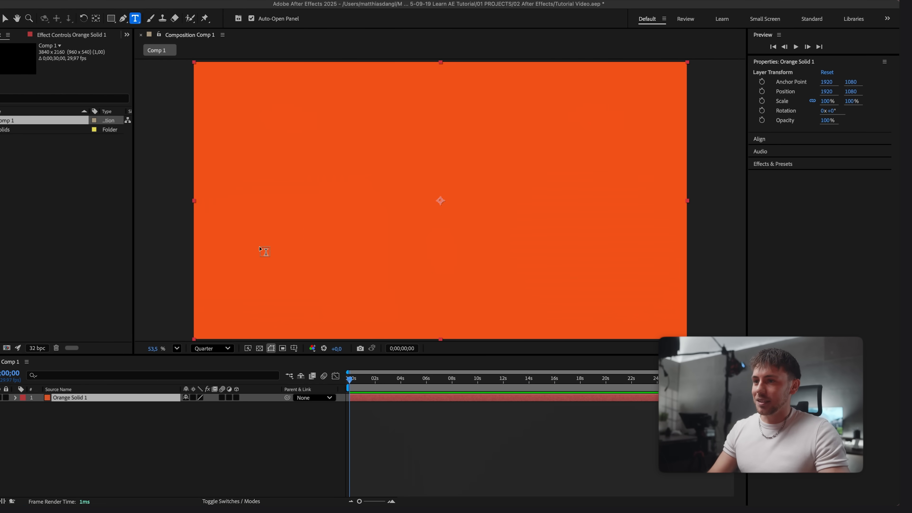
pyautogui.moveTo(365, 170)
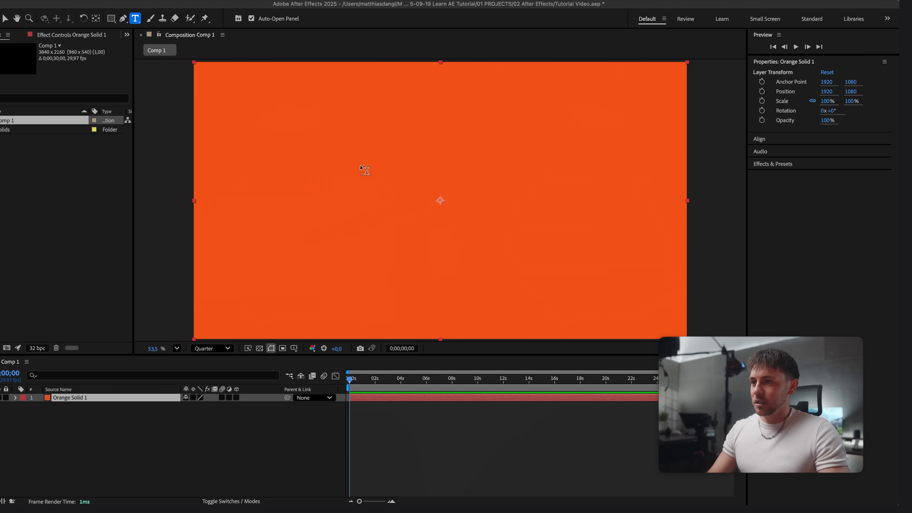
pyautogui.click(360, 163)
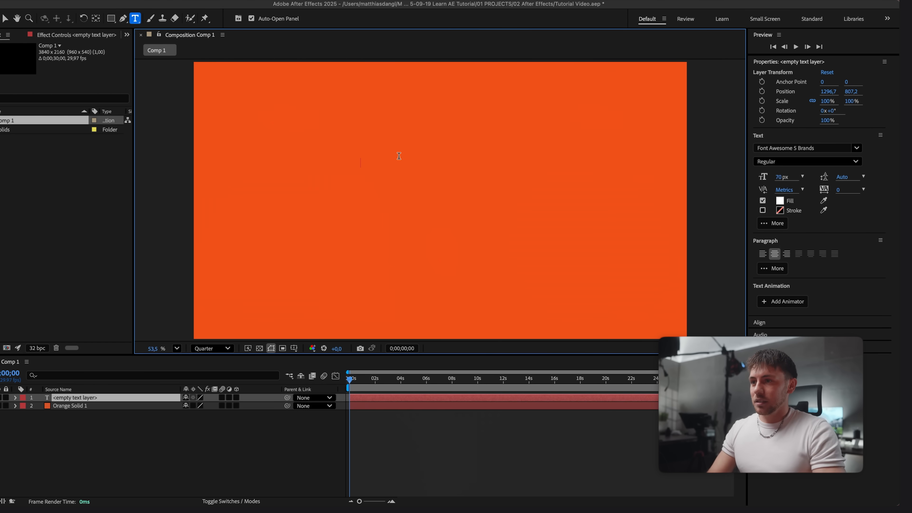
pyautogui.write('TEXT ANIMATION')
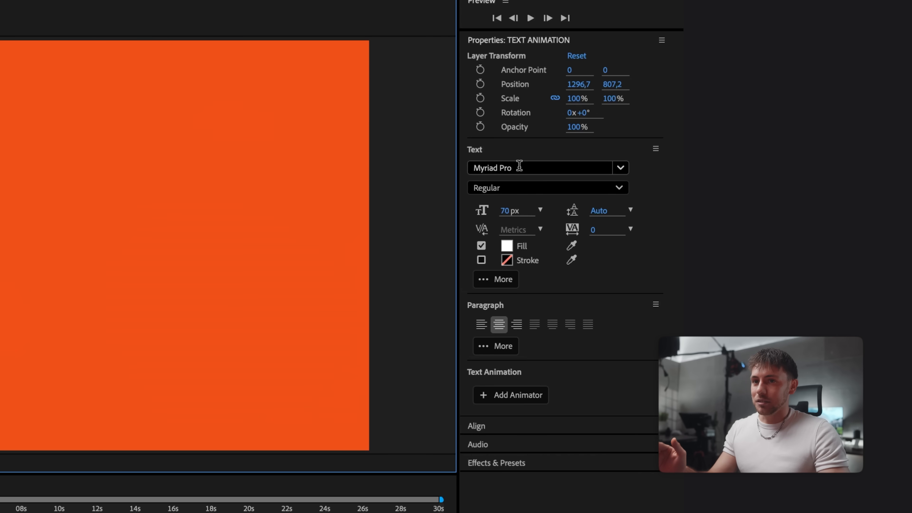
pyautogui.moveTo(493, 165)
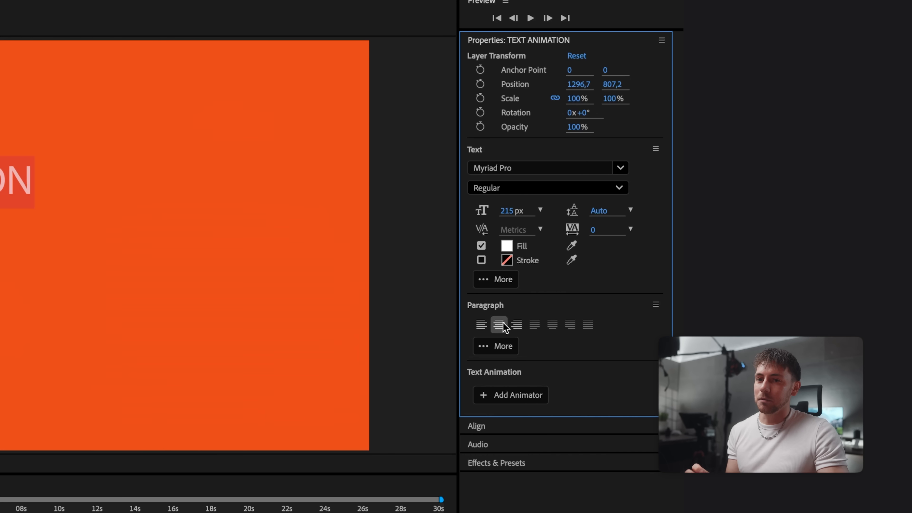
pyautogui.scroll(-3)
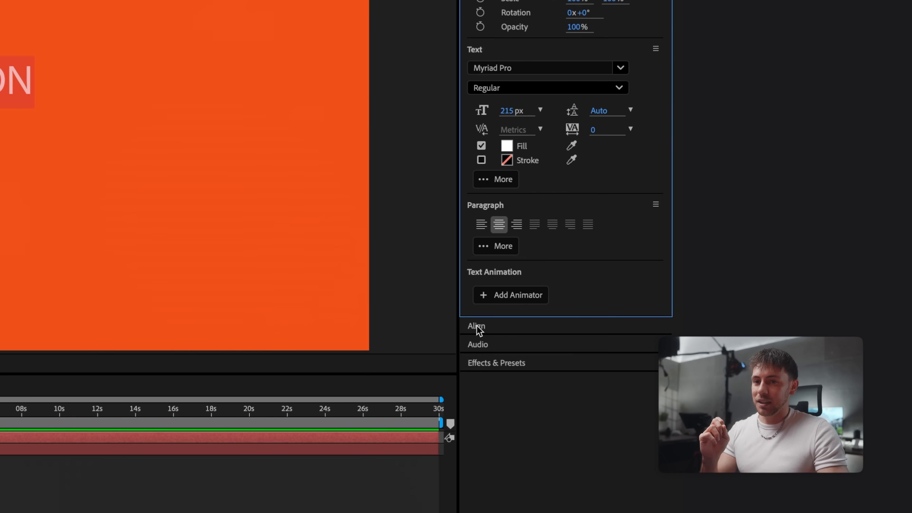
# - Centre the title with Align, set its fill to black and change the font weight
pyautogui.click(475, 326)
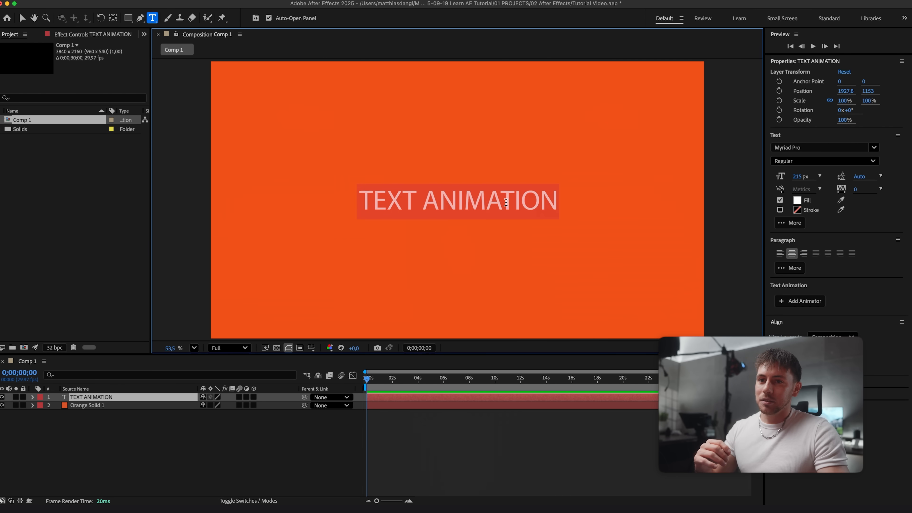
pyautogui.click(798, 200)
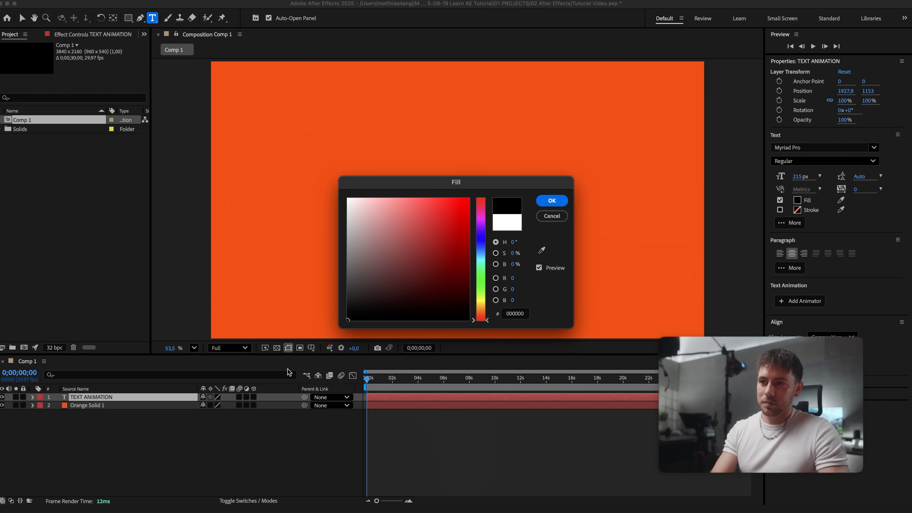
pyautogui.click(823, 161)
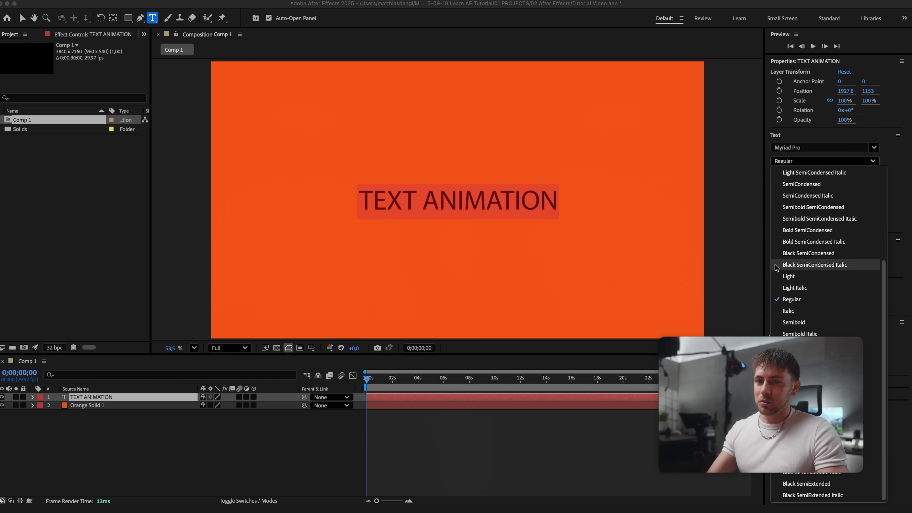
pyautogui.click(807, 161)
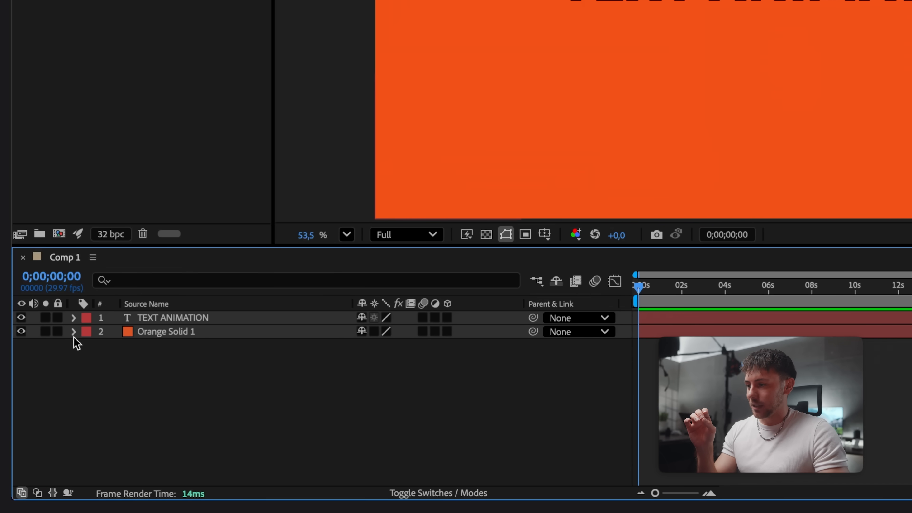
# - Reveal the text layer's Transform, centre its anchor point and set viewer magnification to Fit
pyautogui.click(73, 318)
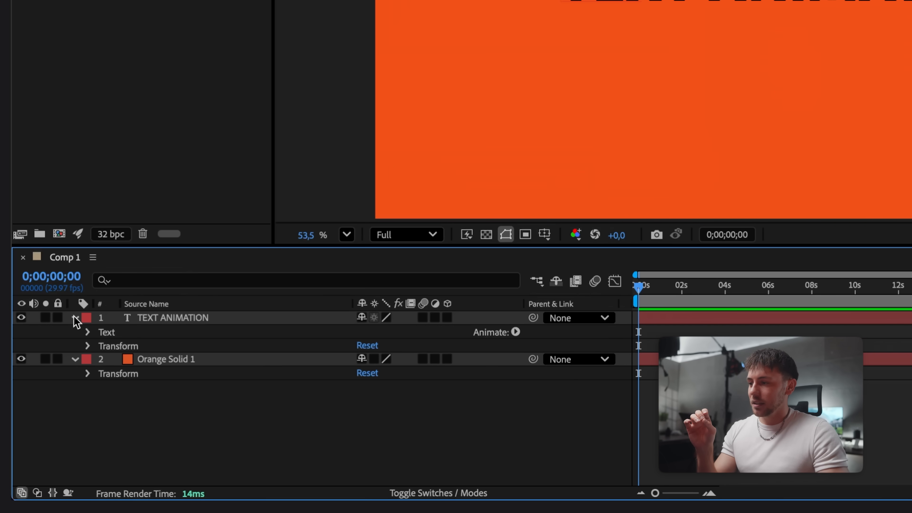
pyautogui.click(75, 317)
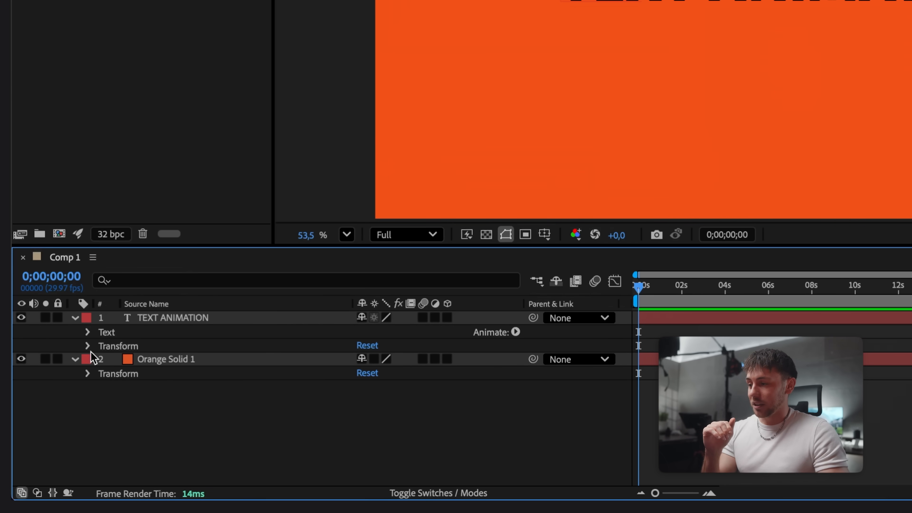
pyautogui.click(86, 345)
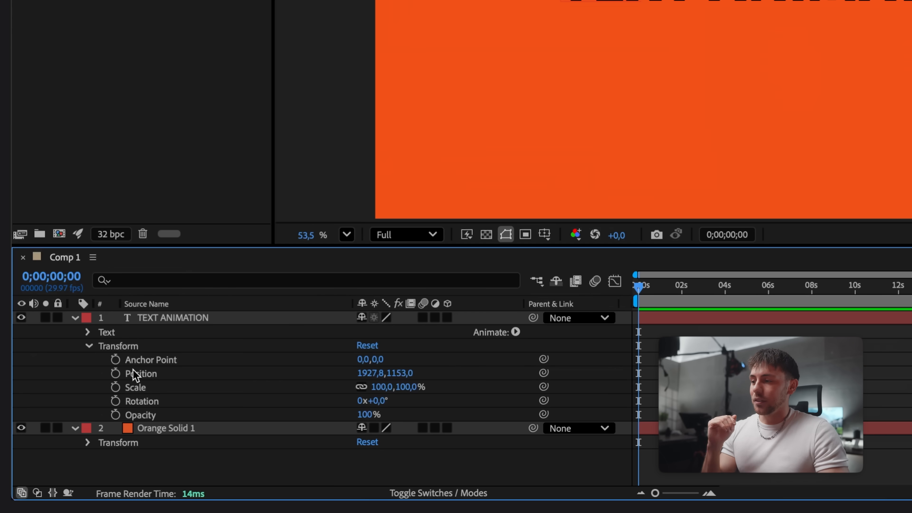
pyautogui.moveTo(383, 395)
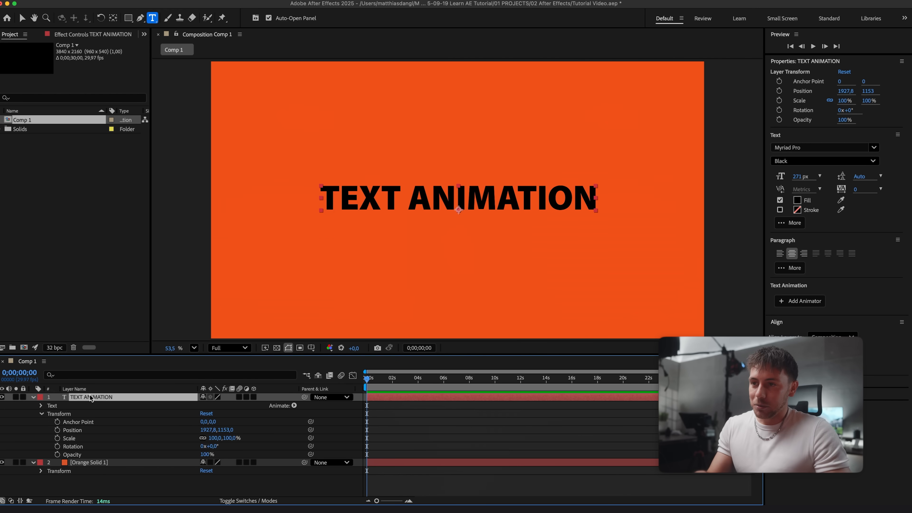
pyautogui.moveTo(456, 210)
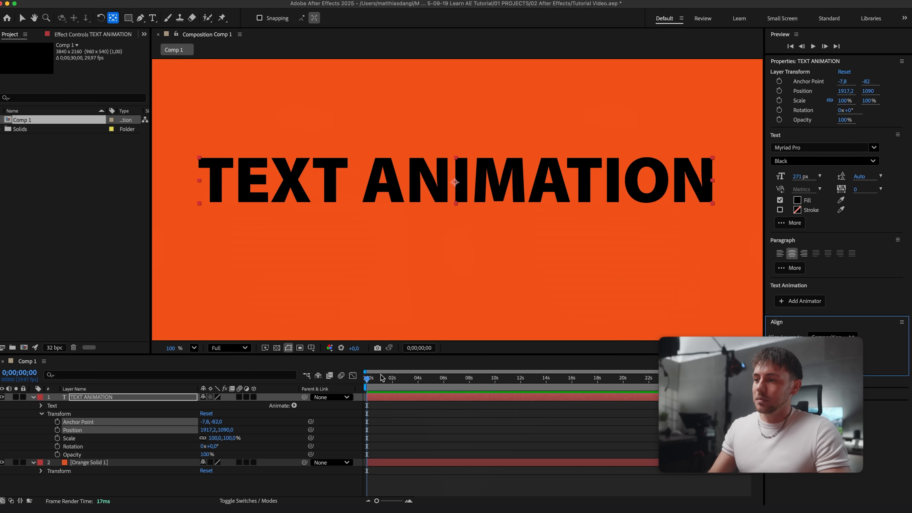
pyautogui.click(181, 348)
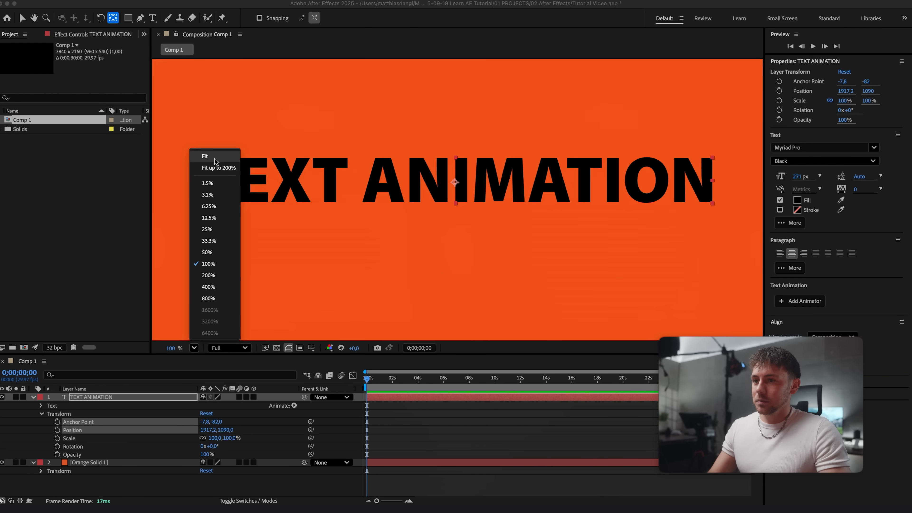
pyautogui.click(204, 156)
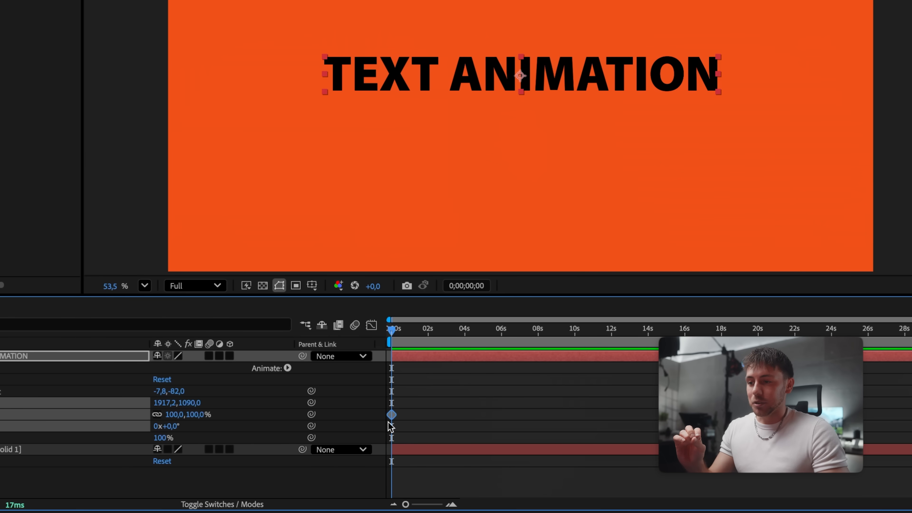
pyautogui.moveTo(424, 410)
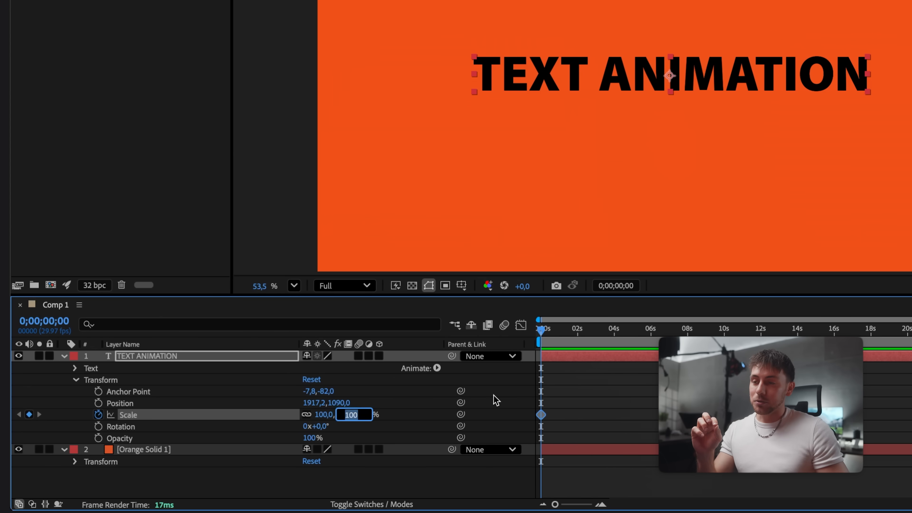
# - Keyframe Scale from 0% to a 120% overshoot settling at 100% a few frames later
pyautogui.write('0')
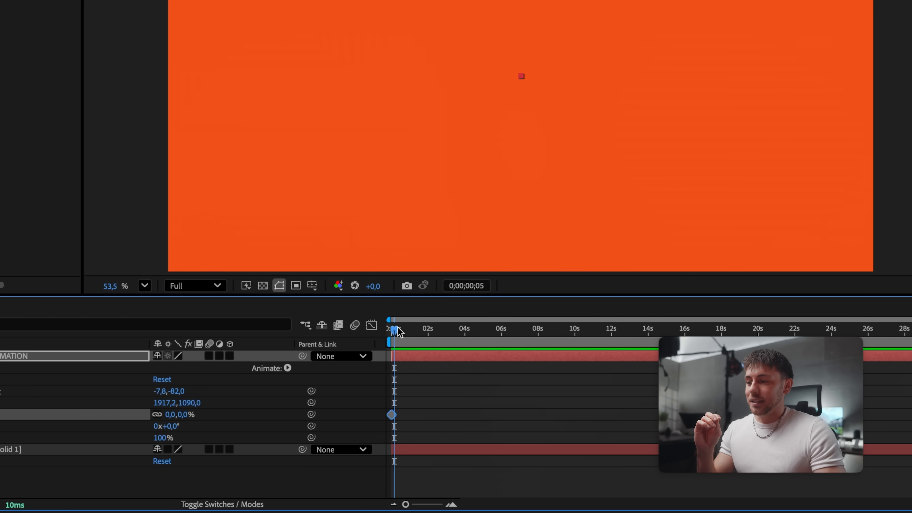
pyautogui.doubleClick(174, 415)
pyautogui.write('120')
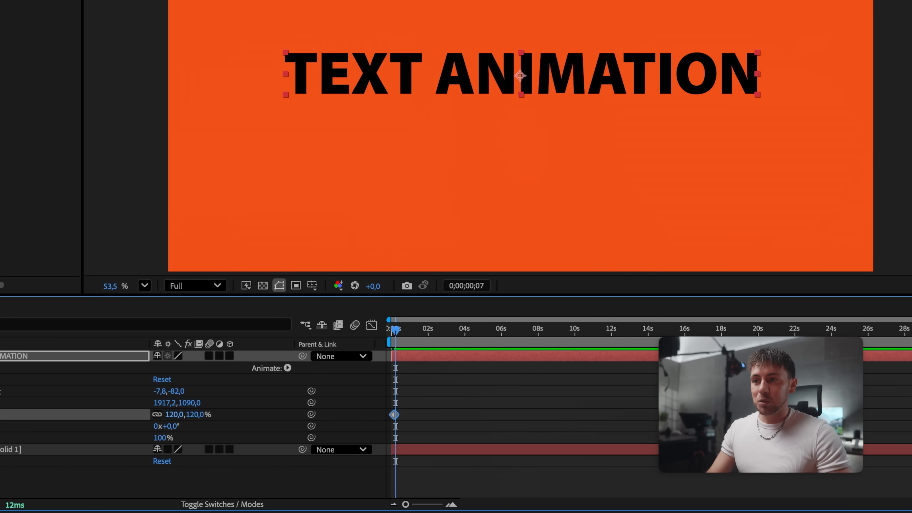
pyautogui.doubleClick(180, 414)
pyautogui.write('0')
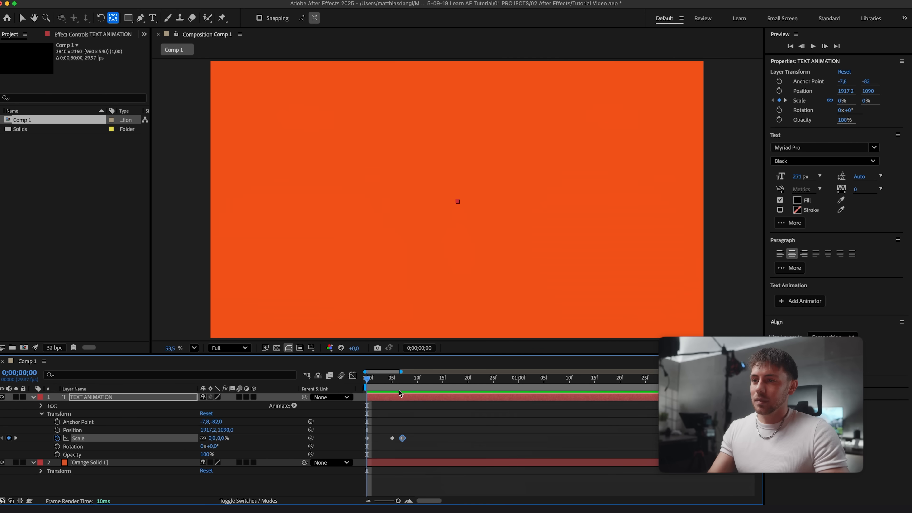
pyautogui.click(468, 378)
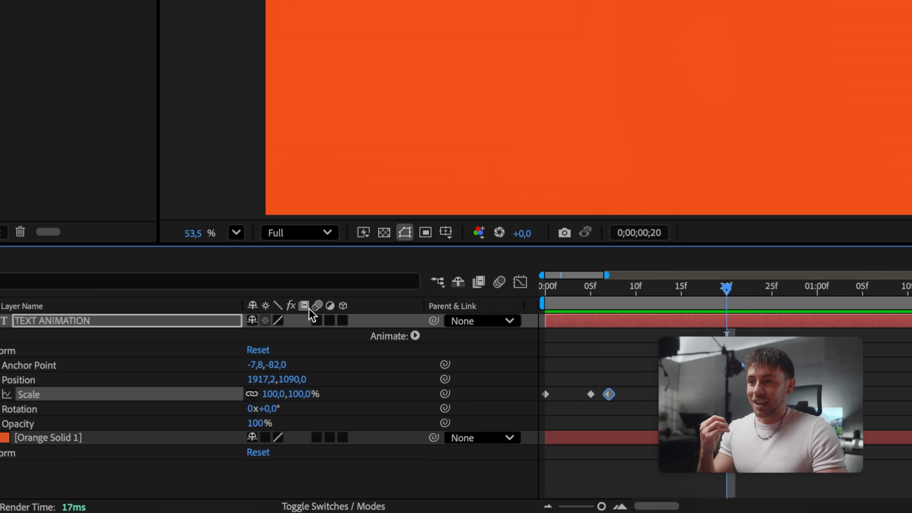
pyautogui.moveTo(318, 327)
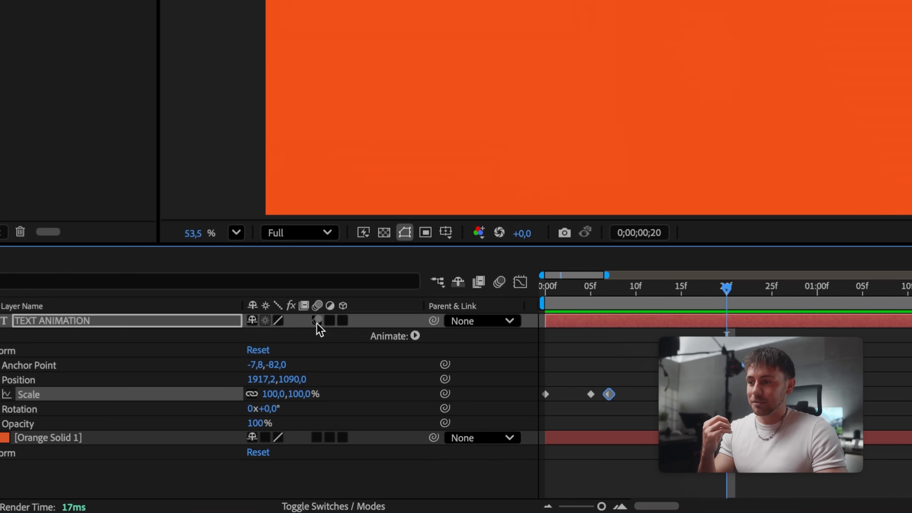
# - Enable motion blur on the text layer and the composition, then return to the start
pyautogui.click(318, 319)
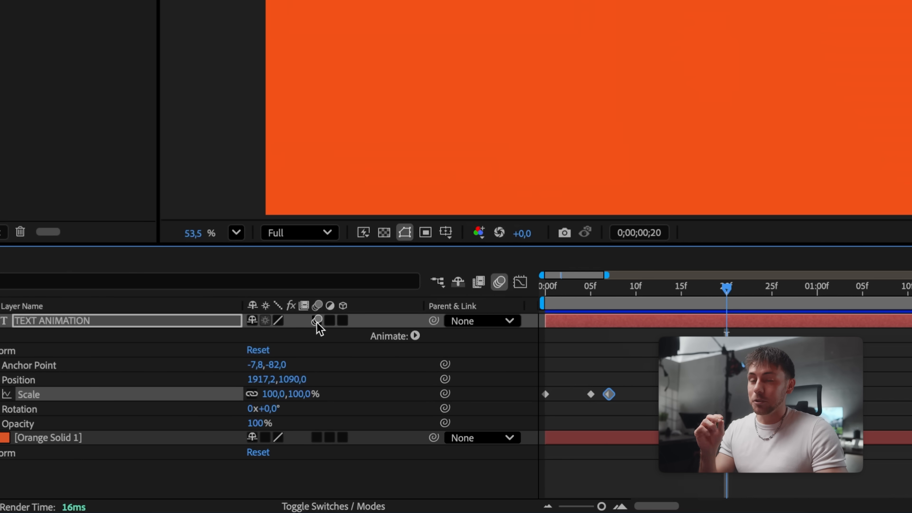
pyautogui.click(318, 321)
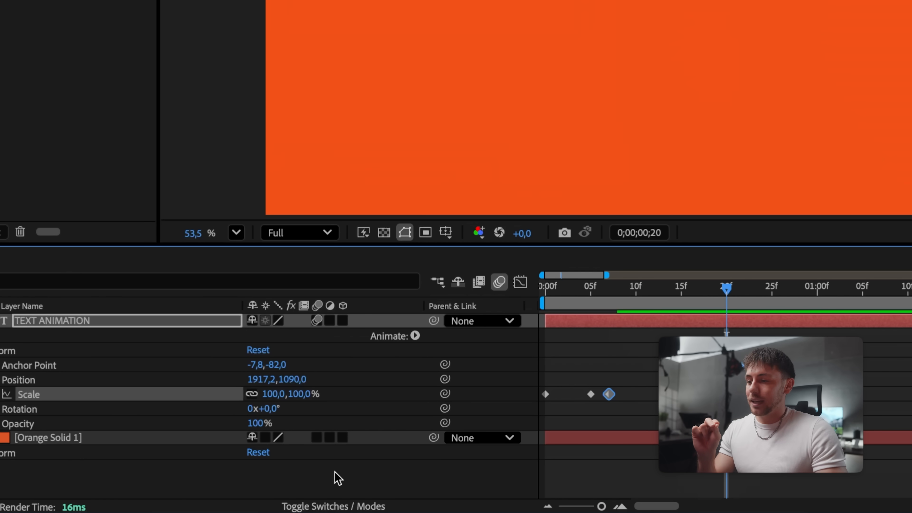
pyautogui.moveTo(333, 506)
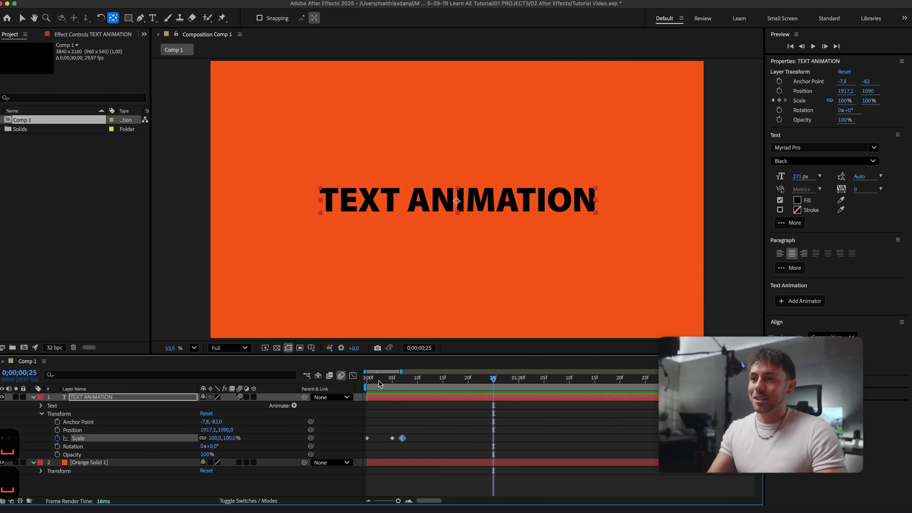
pyautogui.click(365, 377)
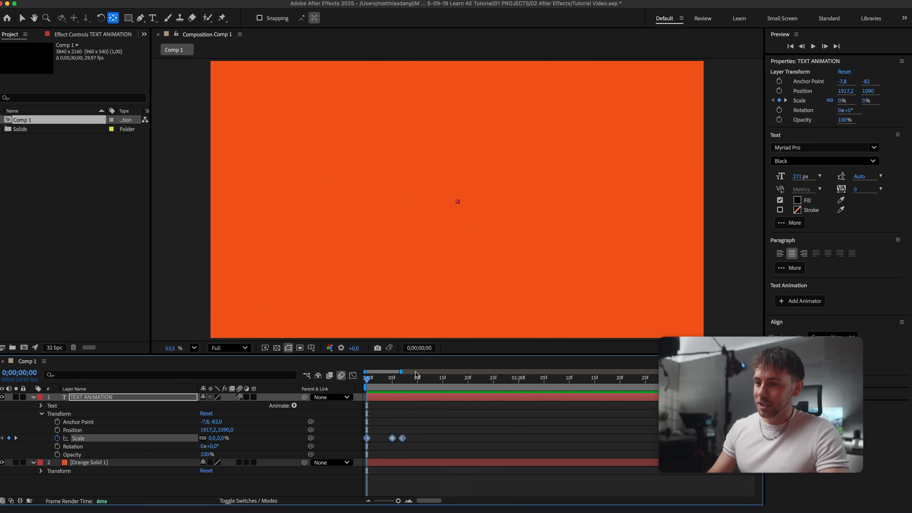
pyautogui.moveTo(404, 396)
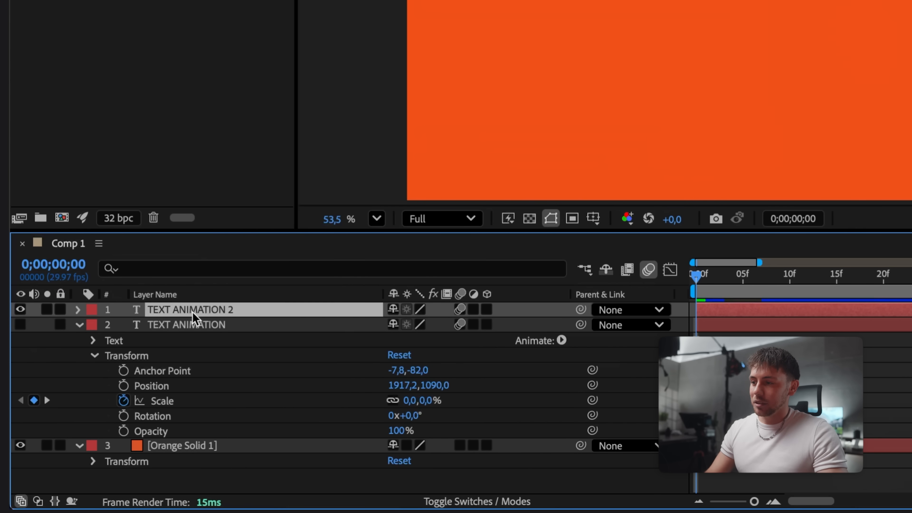
pyautogui.moveTo(226, 316)
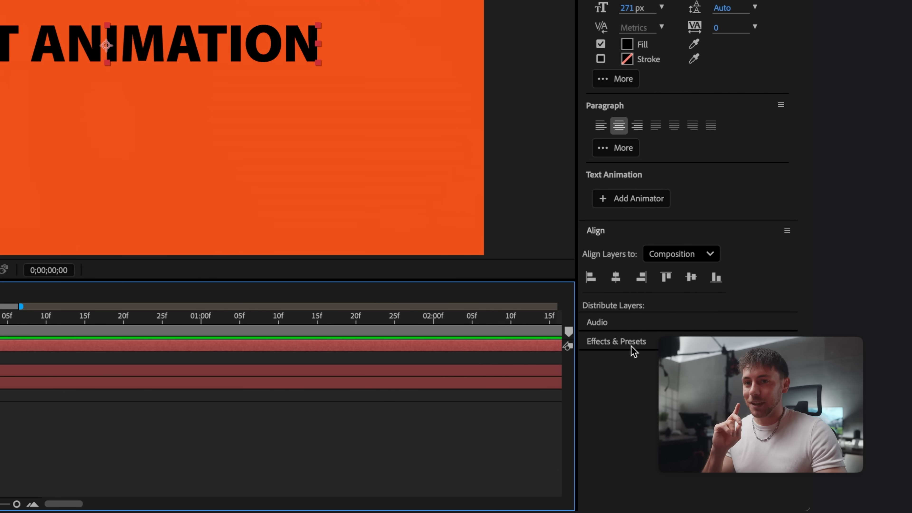
# - Apply the Drop In By Character preset from Animate In to TEXT ANIMATION 2 and preview it
pyautogui.click(616, 341)
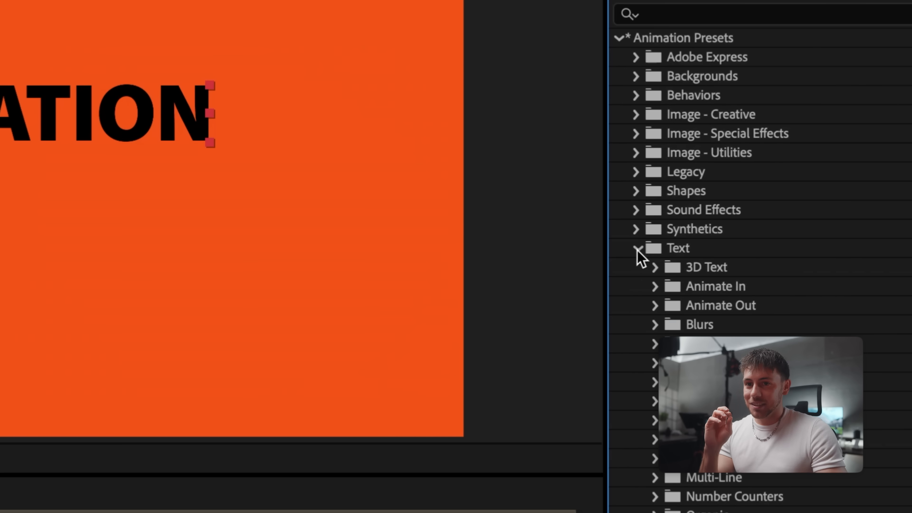
pyautogui.moveTo(638, 279)
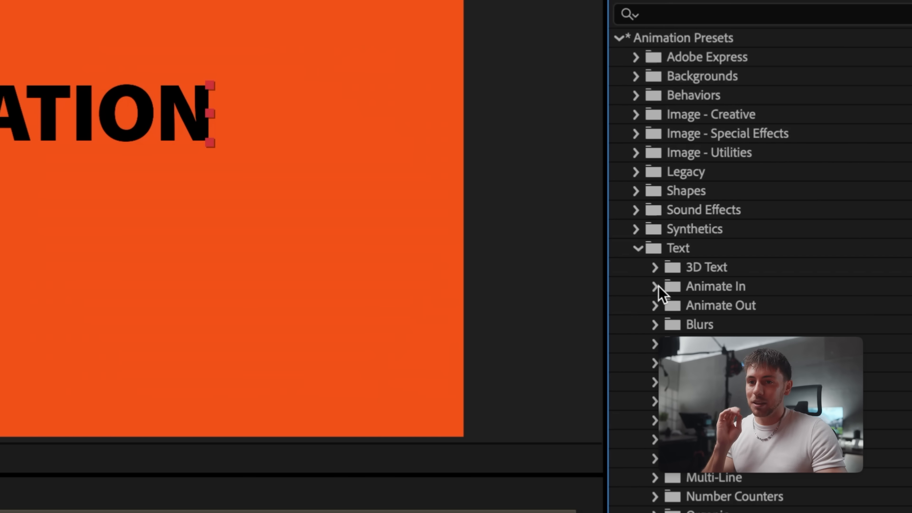
pyautogui.click(656, 286)
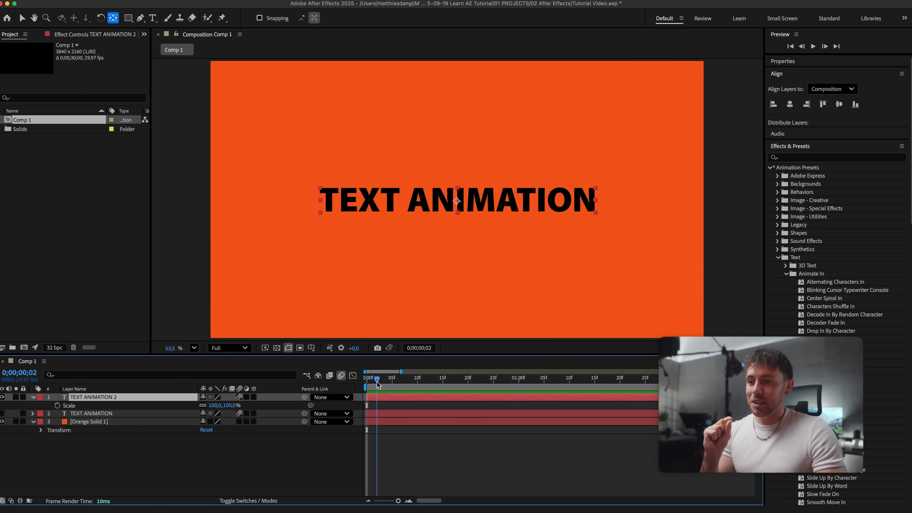
pyautogui.click(443, 378)
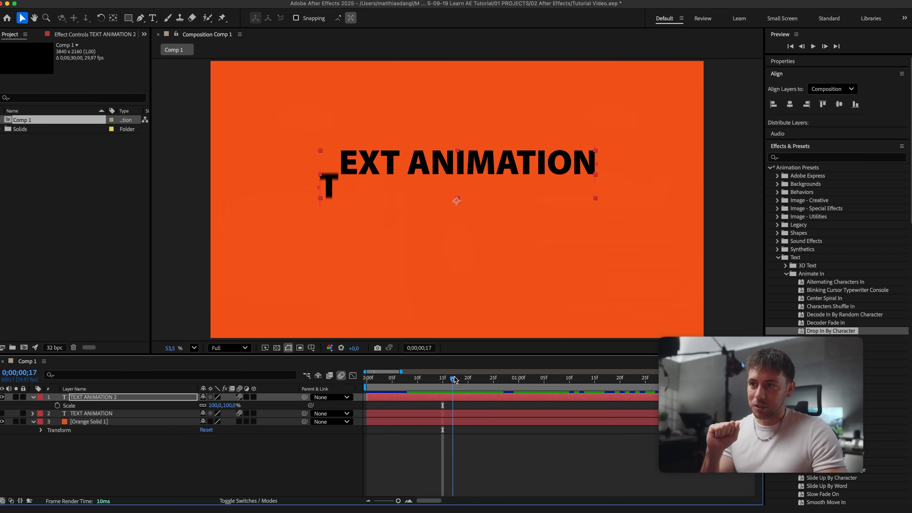
pyautogui.press('cmd+z')
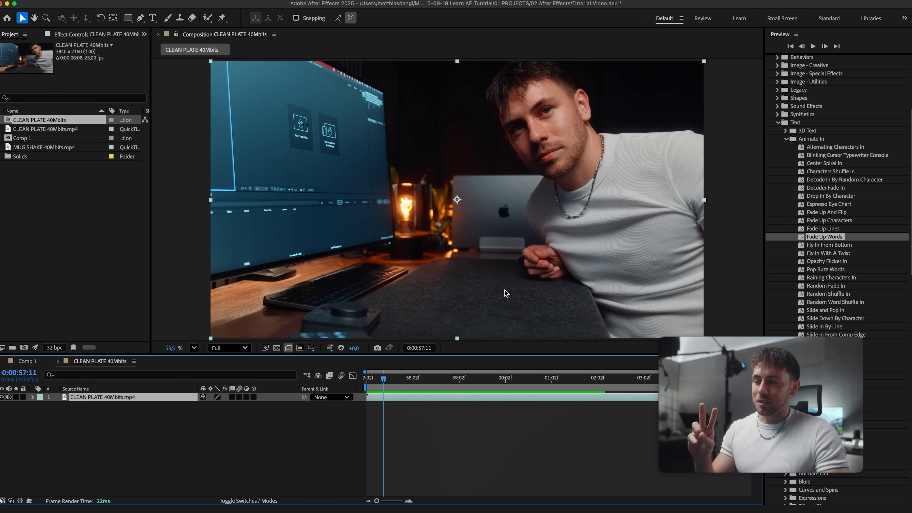
pyautogui.moveTo(34, 144)
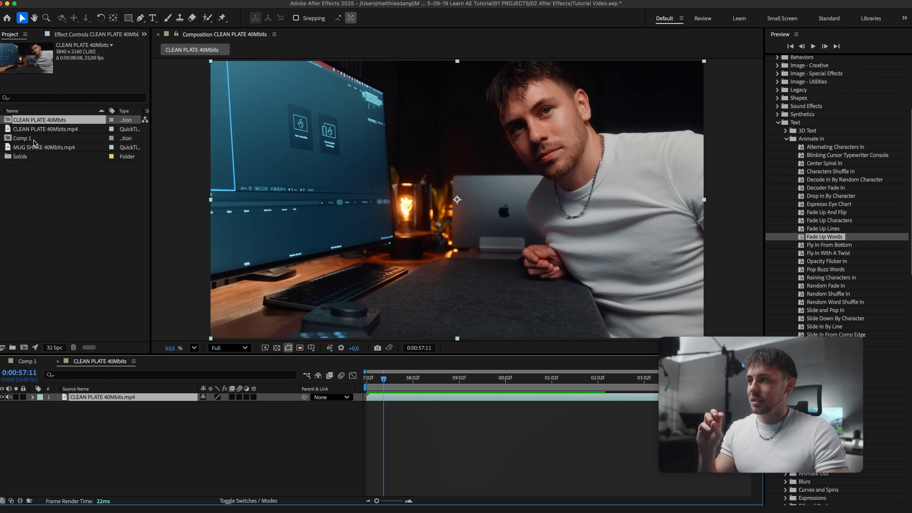
# - Layer MUG SHAKE 40Mbits.mp4 above the clean plate clip in the CLEAN PLATE 40Mbits timeline
pyautogui.click(43, 147)
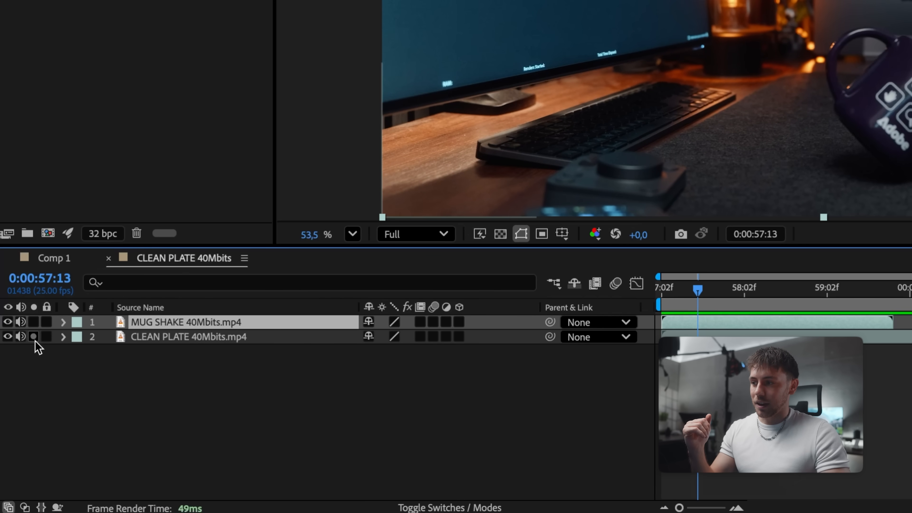
pyautogui.click(8, 321)
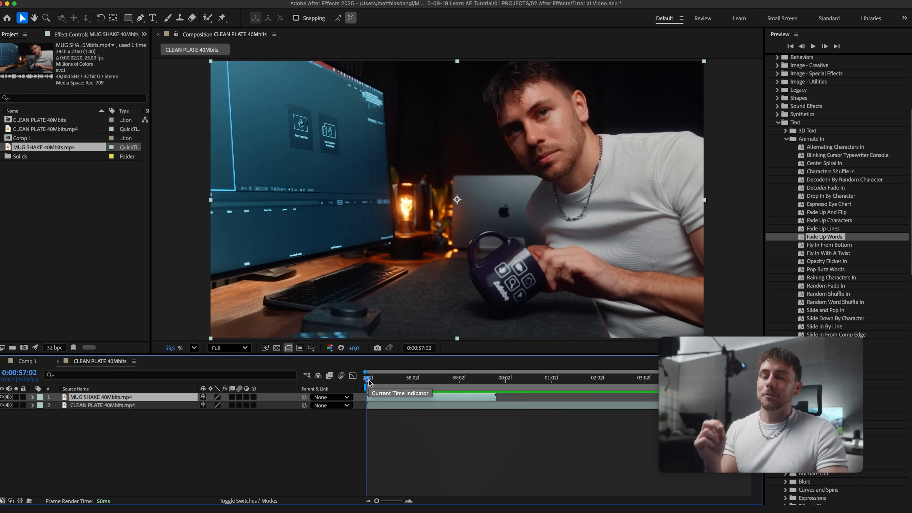
pyautogui.moveTo(545, 283)
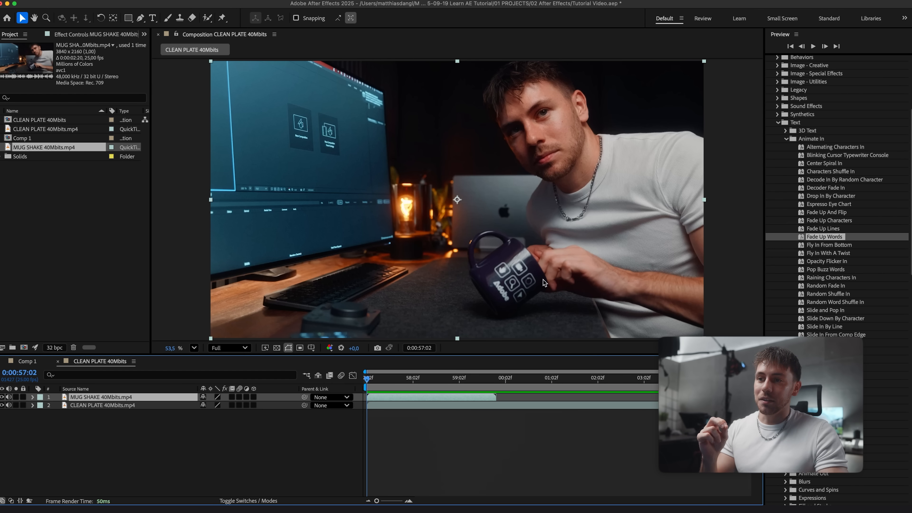
pyautogui.moveTo(508, 297)
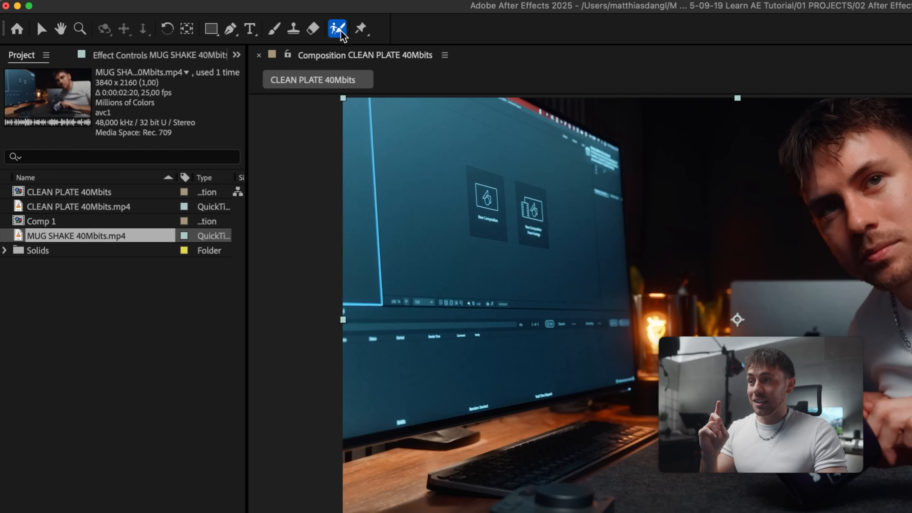
pyautogui.moveTo(388, 479)
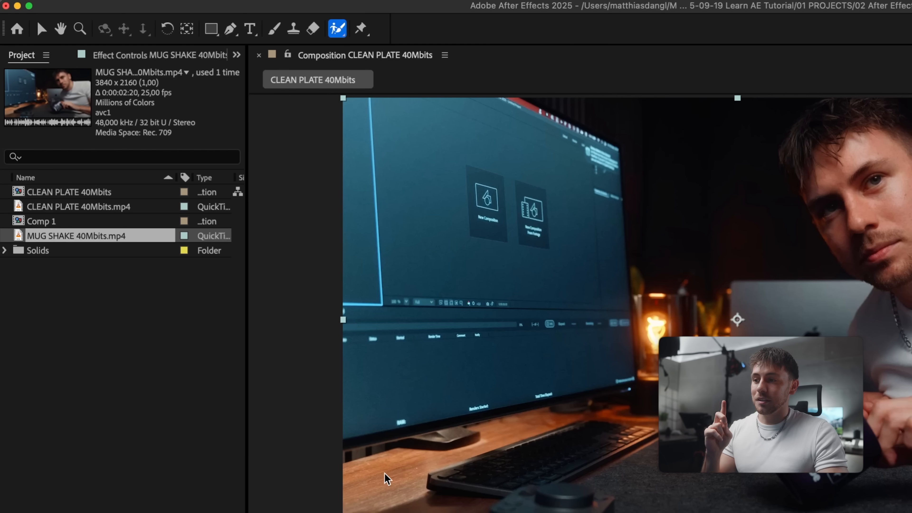
# - Keep full preview resolution, open MUG SHAKE in its Layer viewer and pick the Roto Brush
pyautogui.click(372, 296)
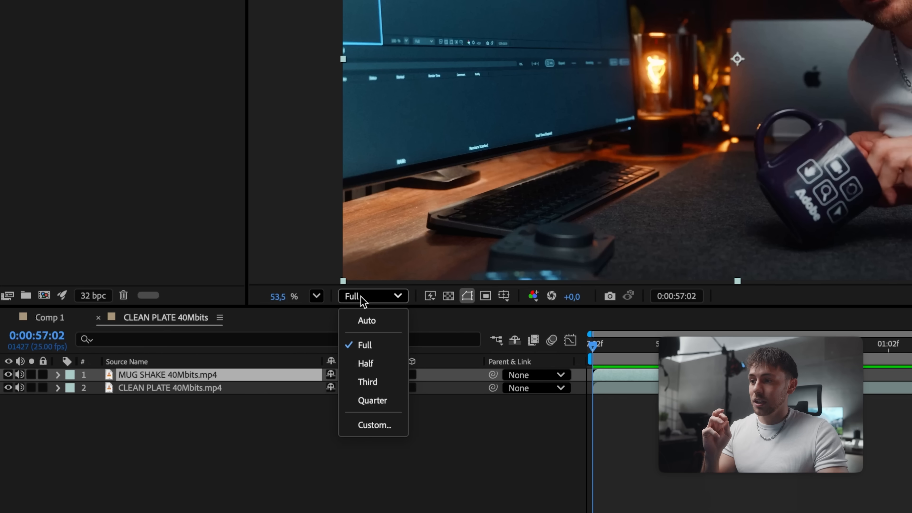
pyautogui.click(364, 344)
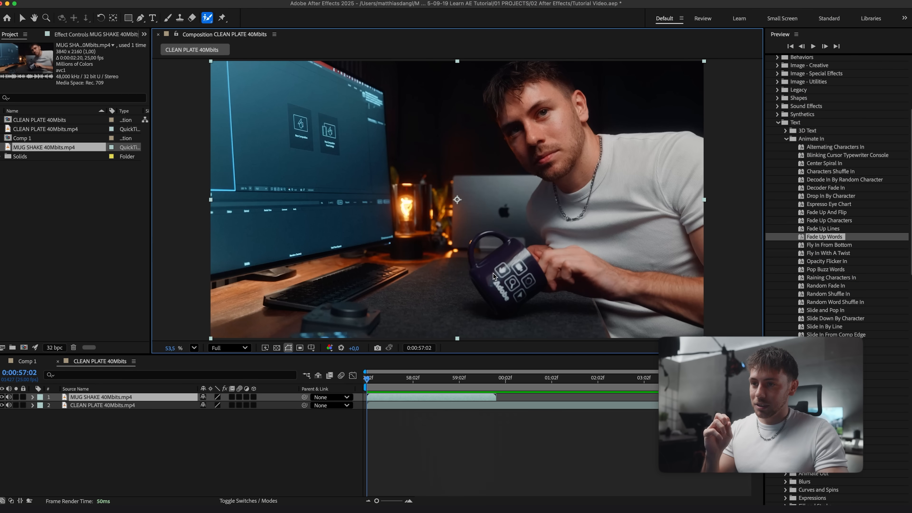
pyautogui.doubleClick(102, 397)
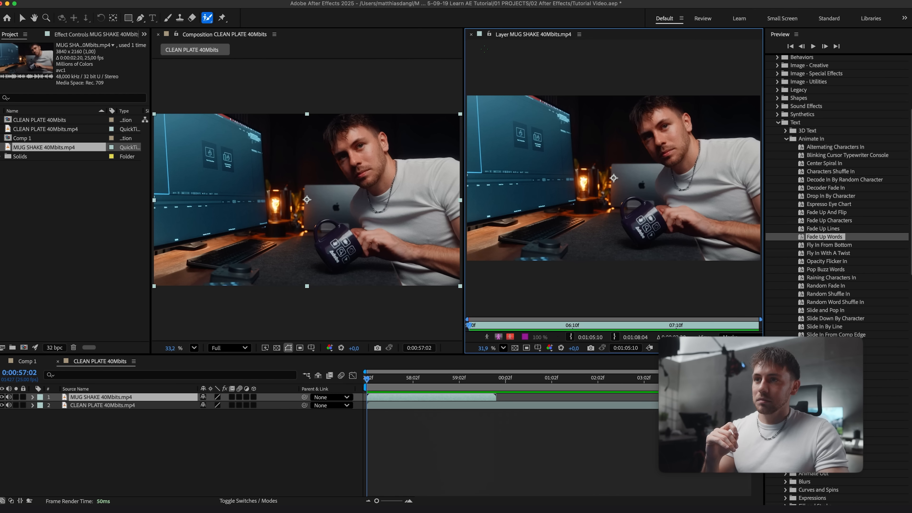
pyautogui.click(580, 34)
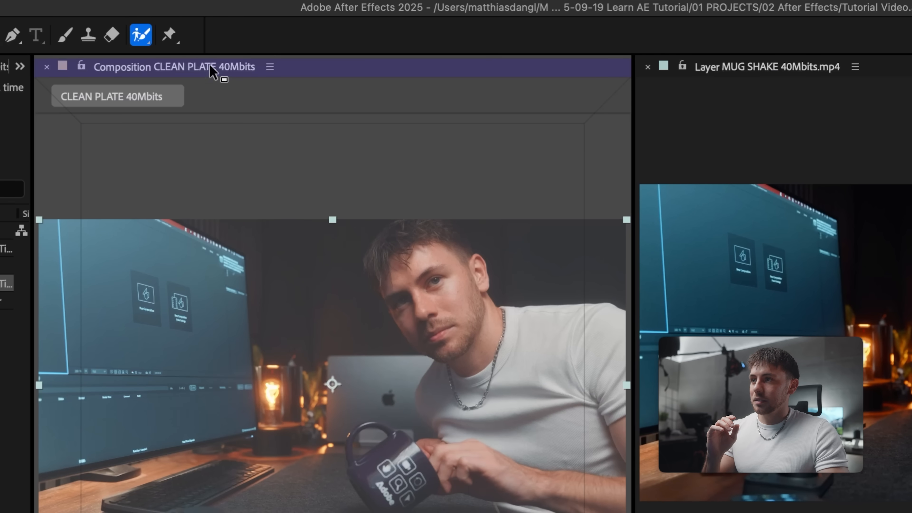
# - Paint a Roto Brush selection over the mug, let it propagate through the clip and freeze it
pyautogui.click(163, 67)
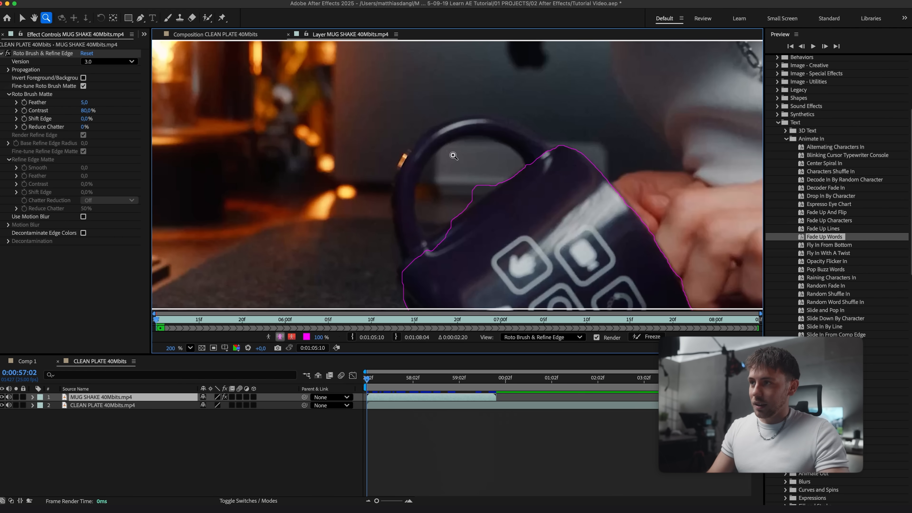
pyautogui.moveTo(207, 18)
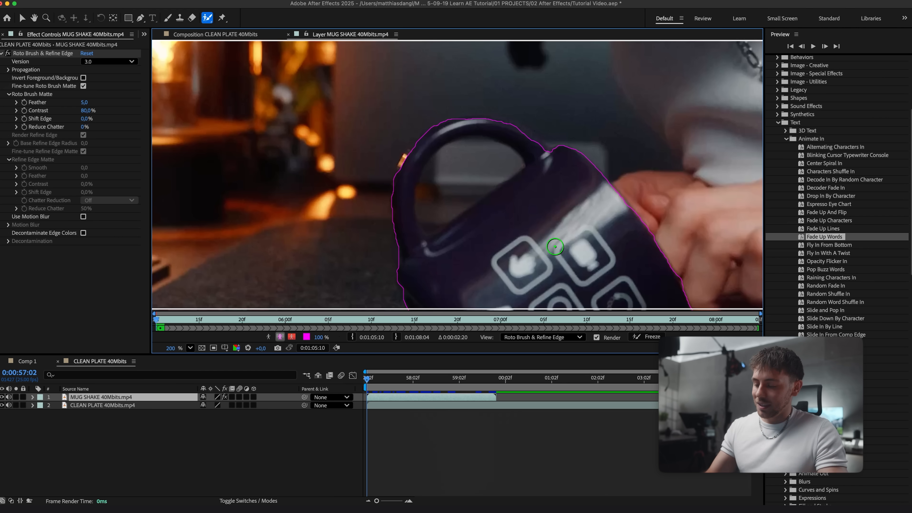
pyautogui.moveTo(510, 163)
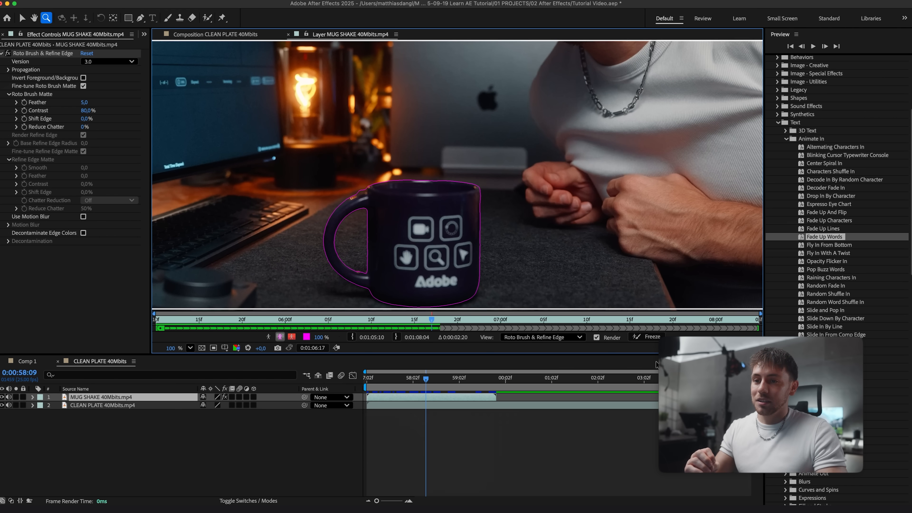
pyautogui.click(652, 337)
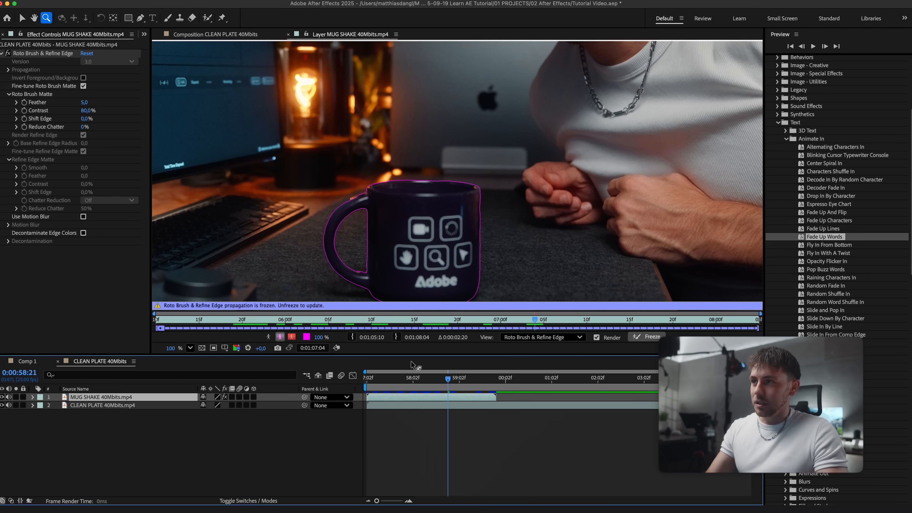
# - Select the MUG SHAKE layer, reveal its Scale at 100% and undo the trial change
pyautogui.press('v')
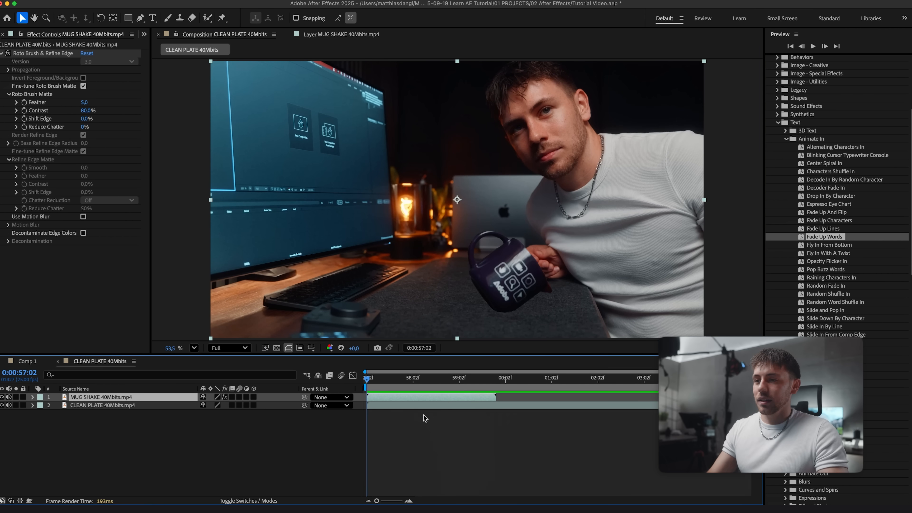
pyautogui.click(411, 378)
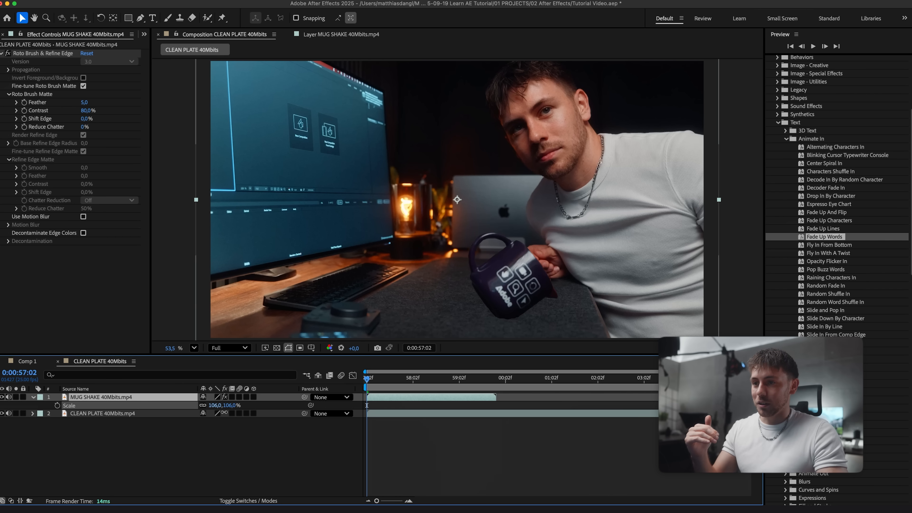
pyautogui.press('cmd+z')
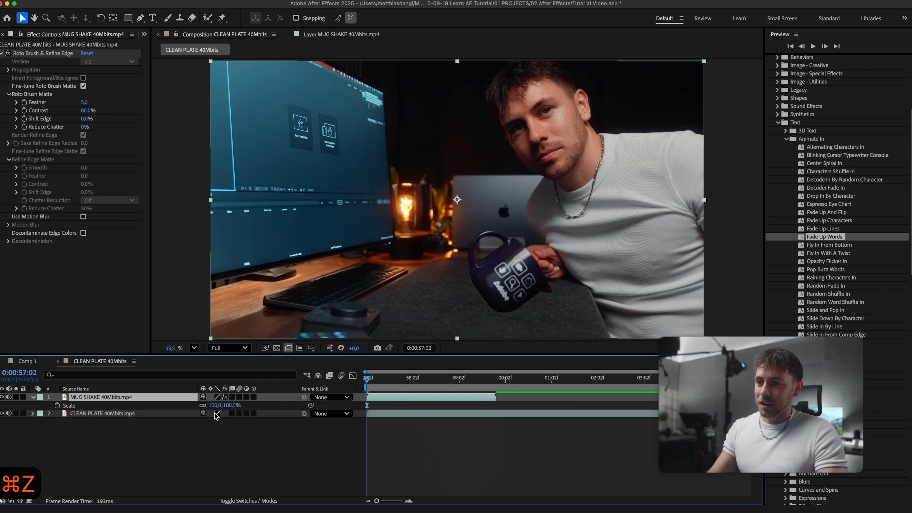
pyautogui.moveTo(377, 386)
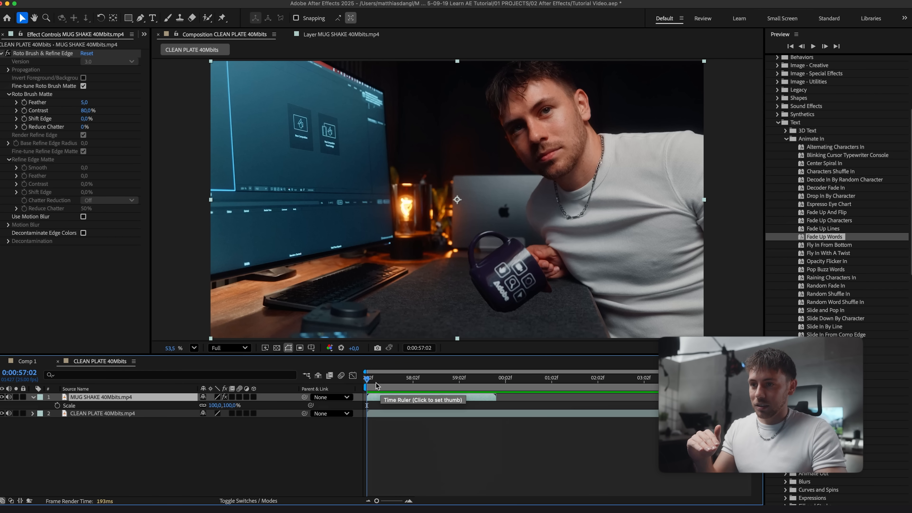
pyautogui.click(397, 378)
pyautogui.write('71')
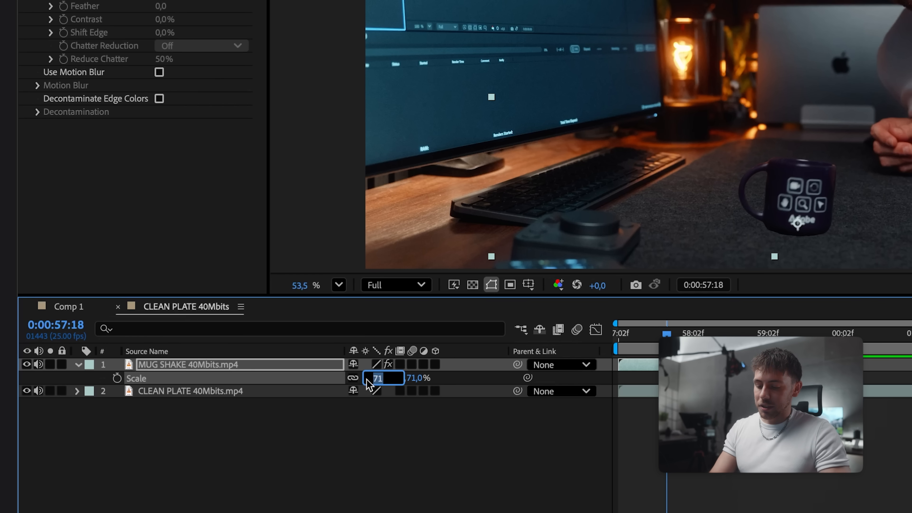
# - Keyframe the mug's Scale from 0% at the first frame, overshooting to 120% then settling at 105%
pyautogui.write('0,0')
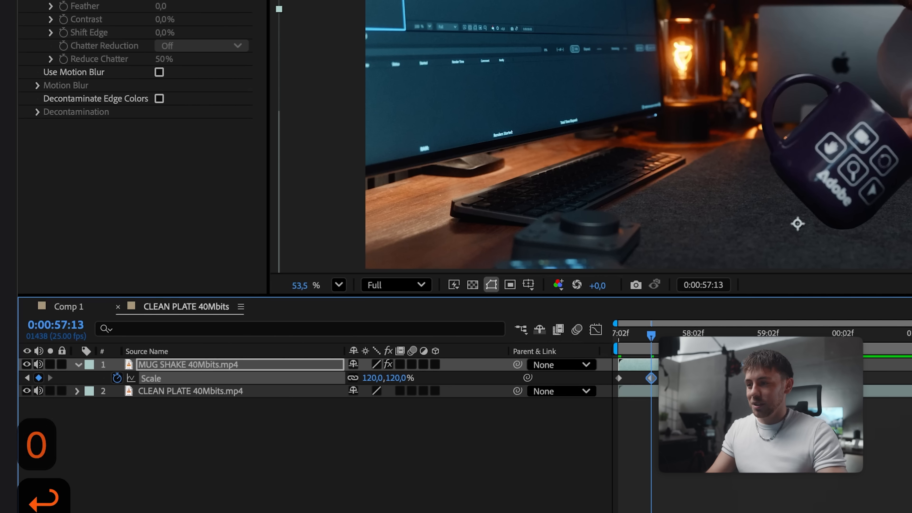
pyautogui.doubleClick(379, 377)
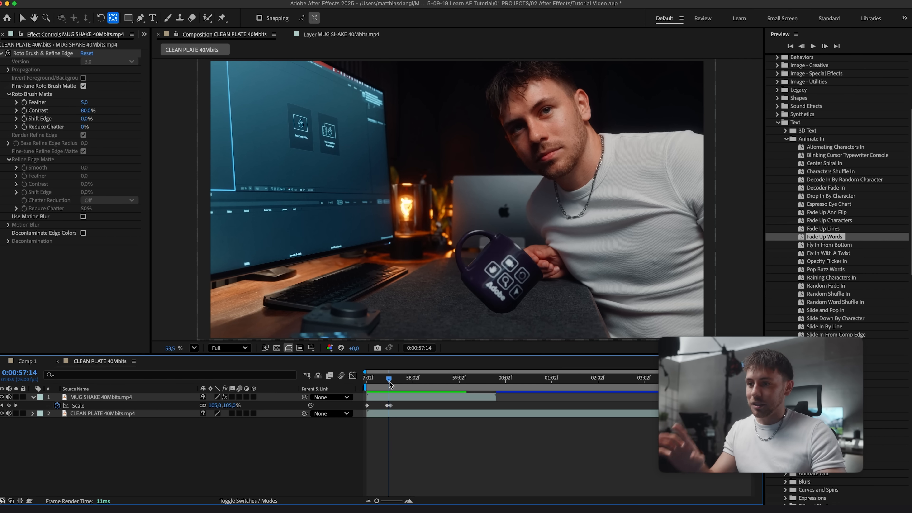
pyautogui.click(102, 397)
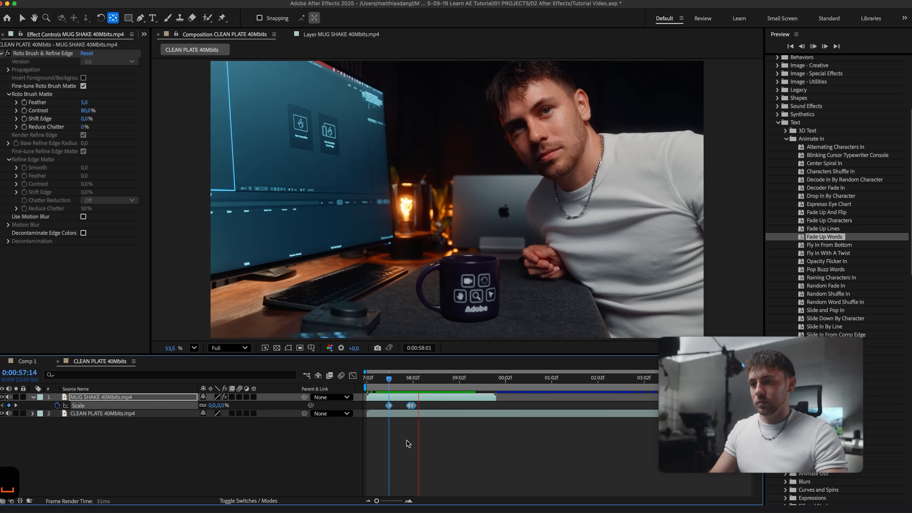
pyautogui.click(386, 378)
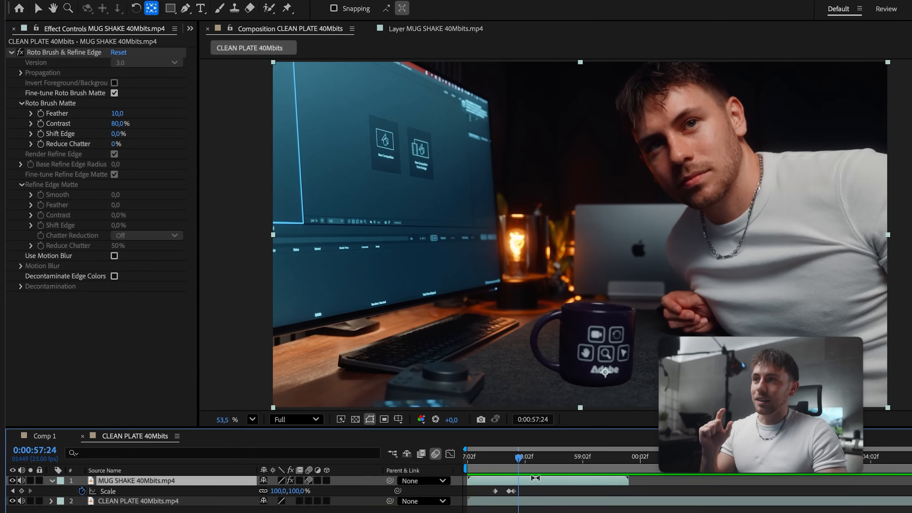
# - Open Comp 1 from the Project panel, showing TEXT ANIMATION over the orange solid
pyautogui.click(32, 25)
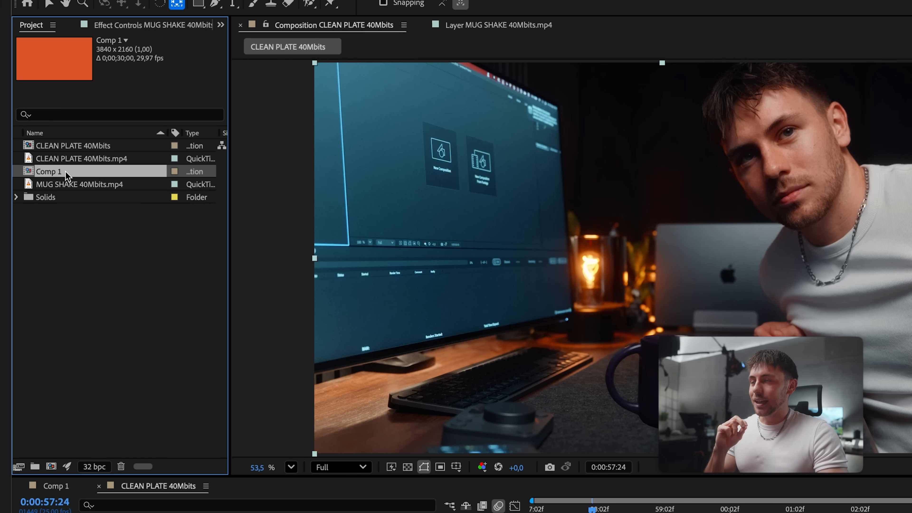
pyautogui.doubleClick(49, 171)
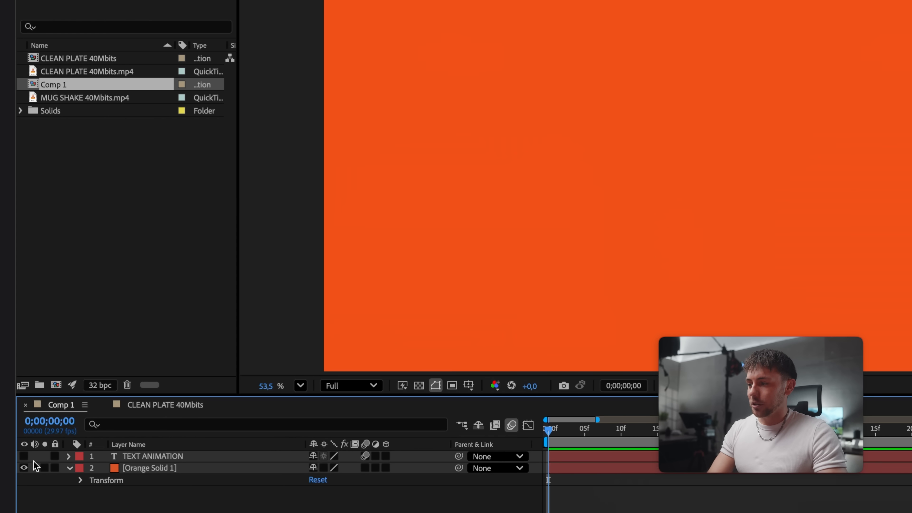
# - Show TEXT ANIMATION and add eased Scale keyframes 100%, 140%, 100% later in time
pyautogui.click(24, 456)
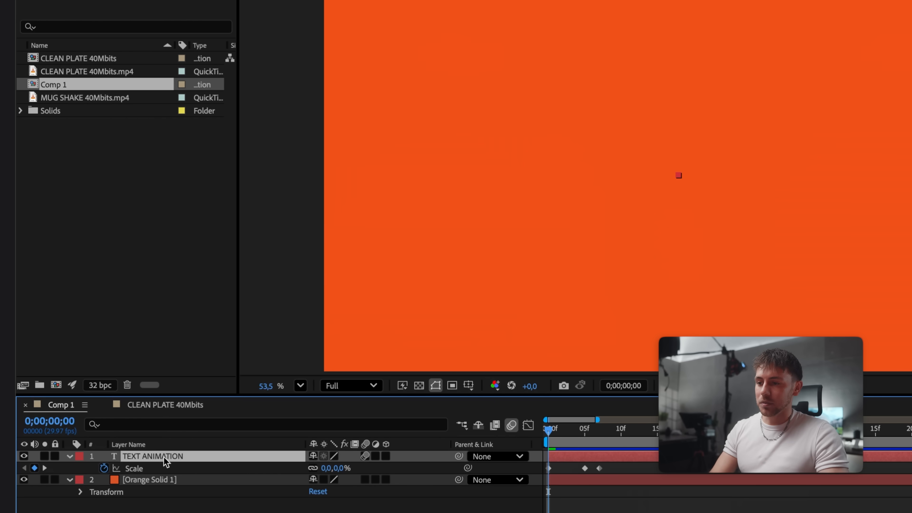
pyautogui.moveTo(555, 474)
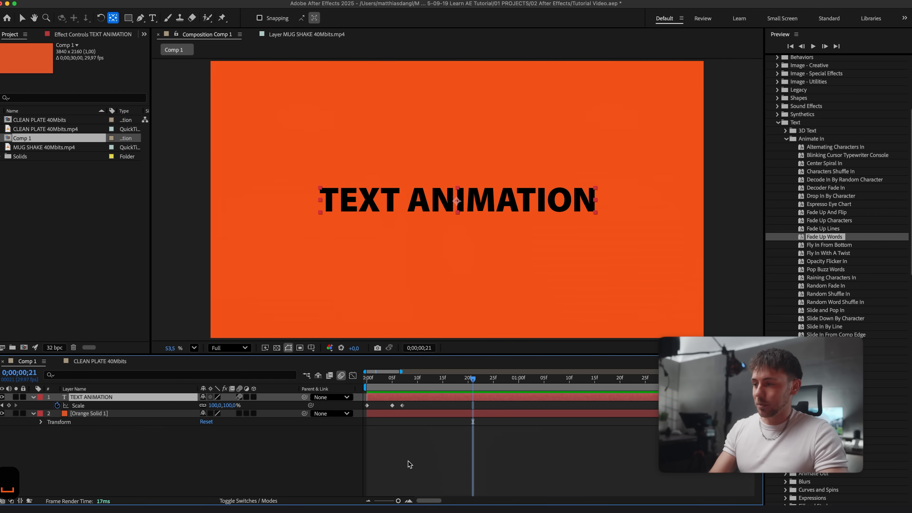
pyautogui.moveTo(8, 405)
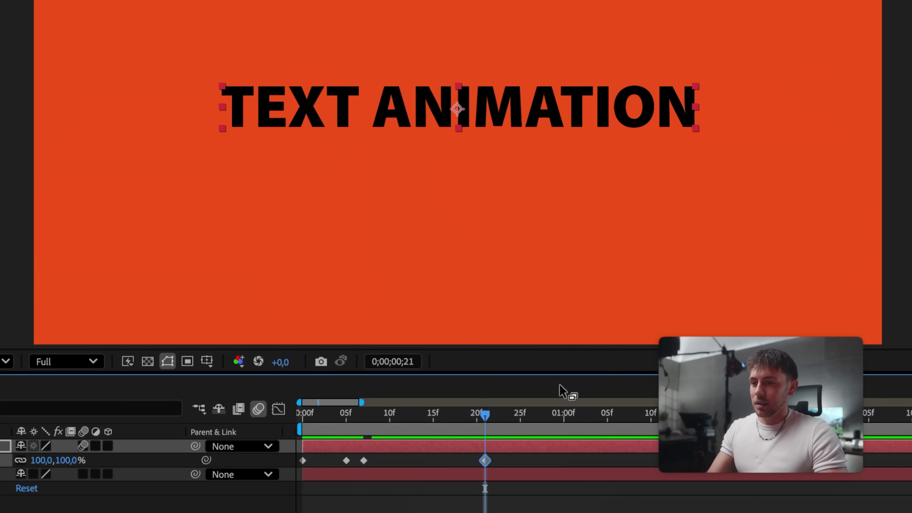
pyautogui.moveTo(486, 418)
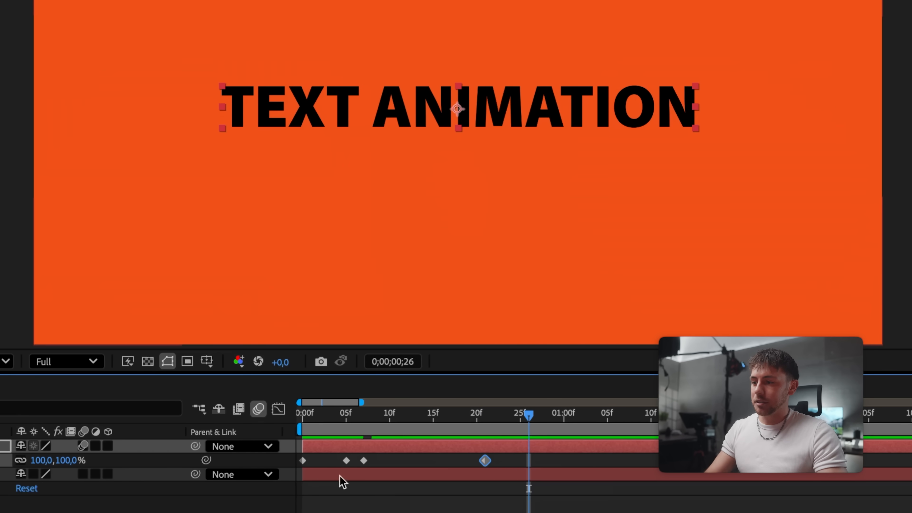
pyautogui.doubleClick(53, 460)
pyautogui.write('140')
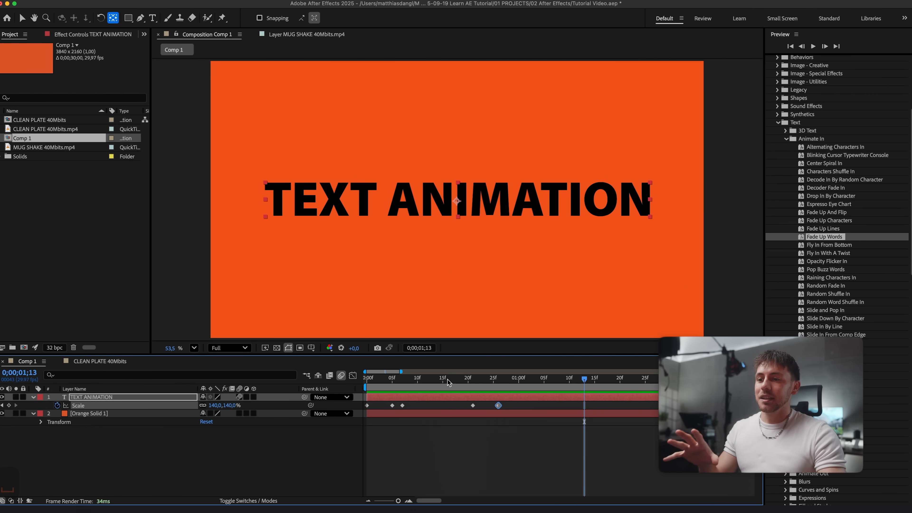
pyautogui.click(509, 378)
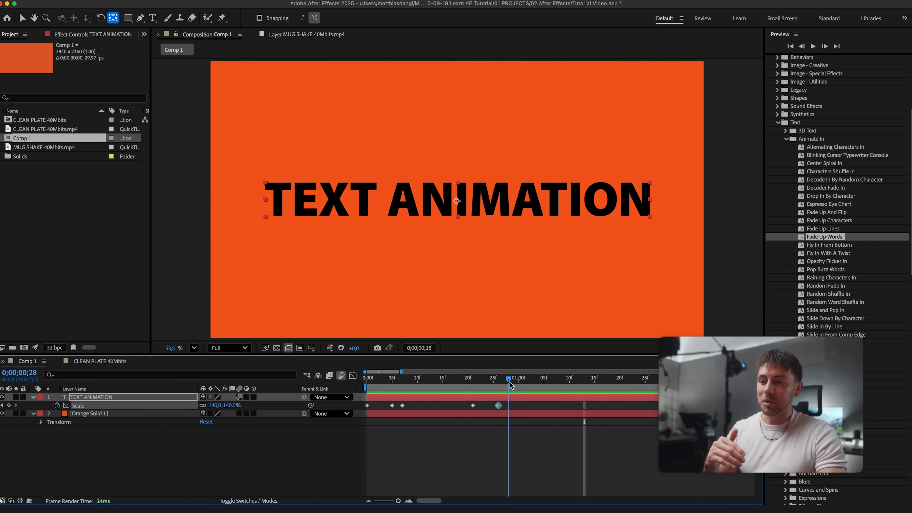
pyautogui.click(523, 378)
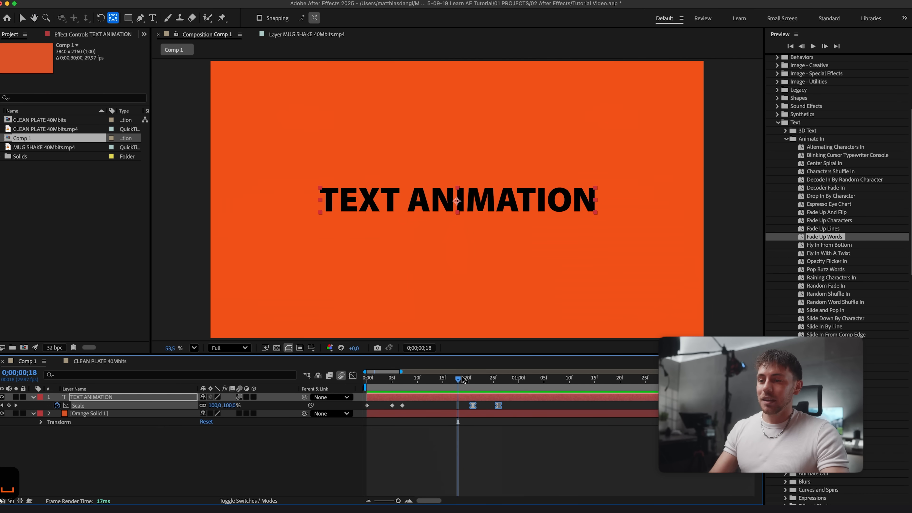
pyautogui.moveTo(462, 378)
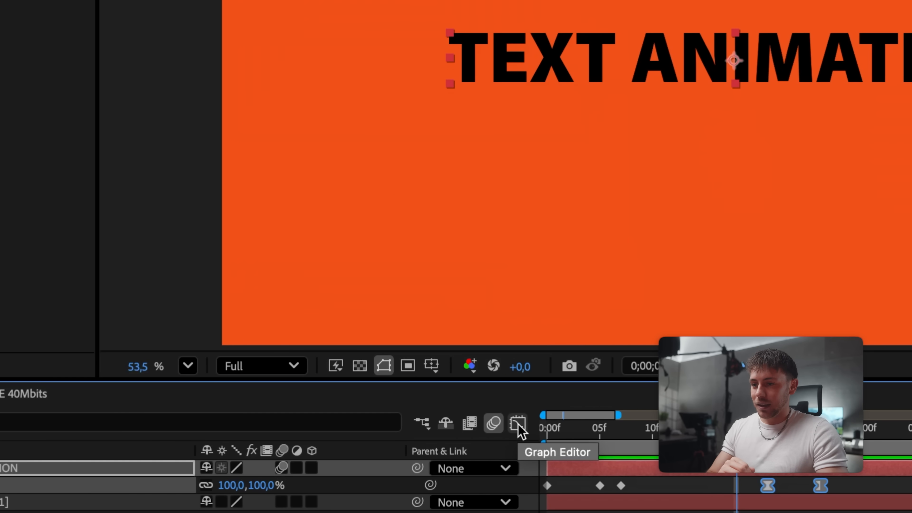
# - In the Graph Editor's speed graph, drag the bump keyframes' influence outward for sharper acceleration
pyautogui.click(516, 423)
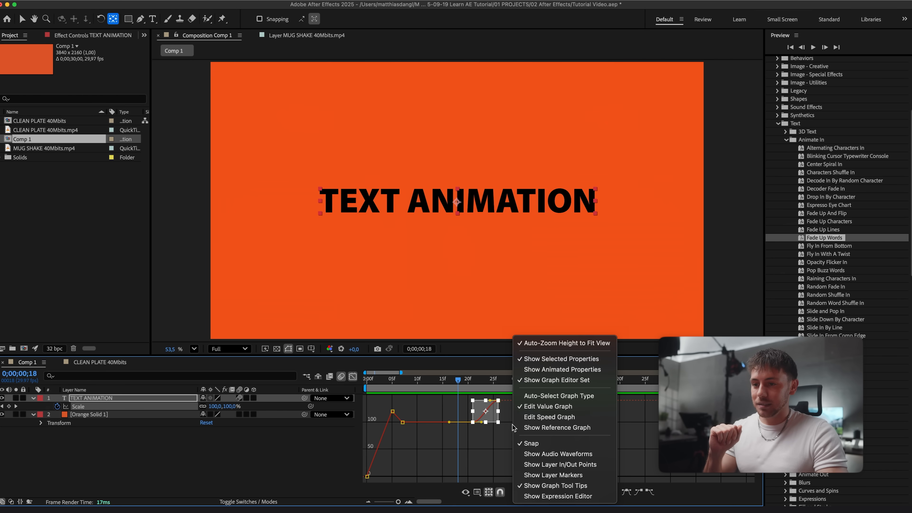
pyautogui.moveTo(548, 417)
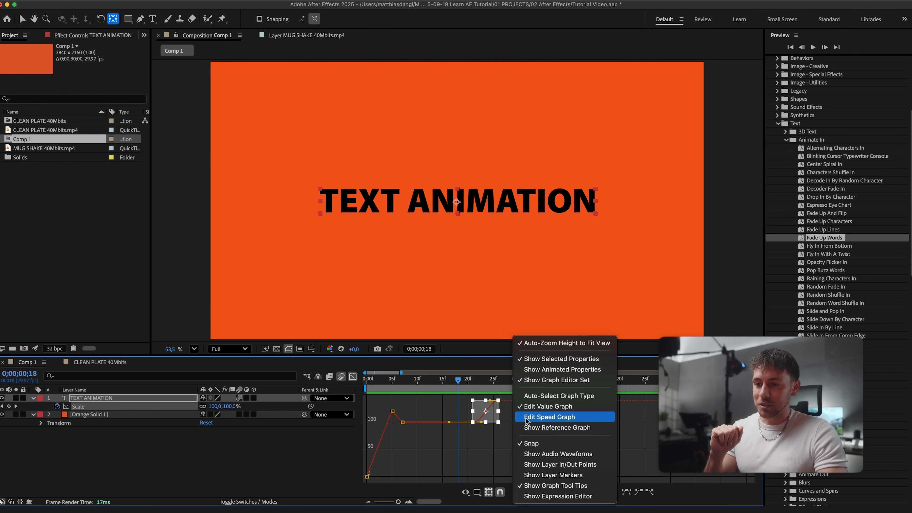
pyautogui.click(548, 417)
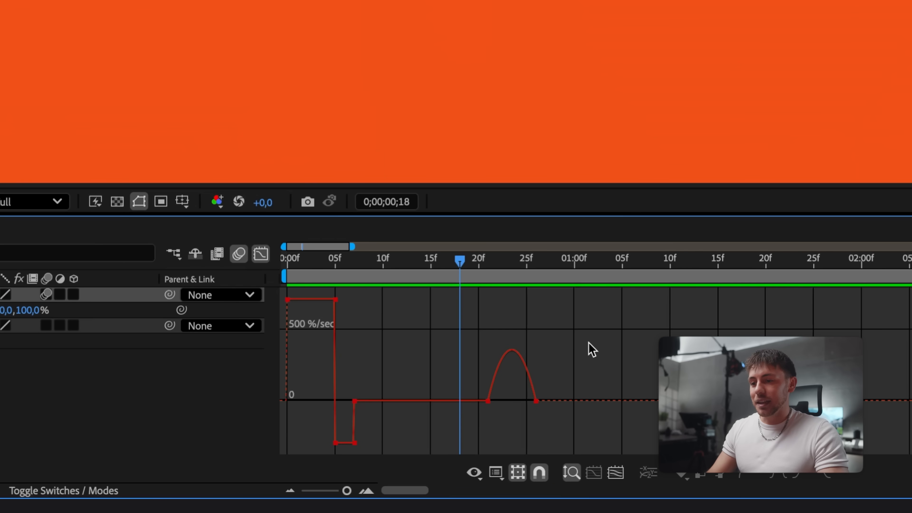
pyautogui.moveTo(605, 343)
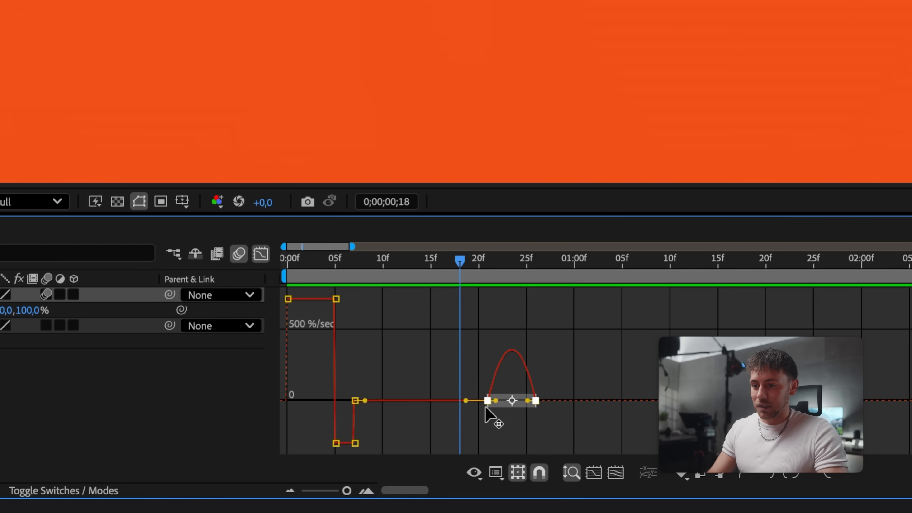
pyautogui.moveTo(493, 405)
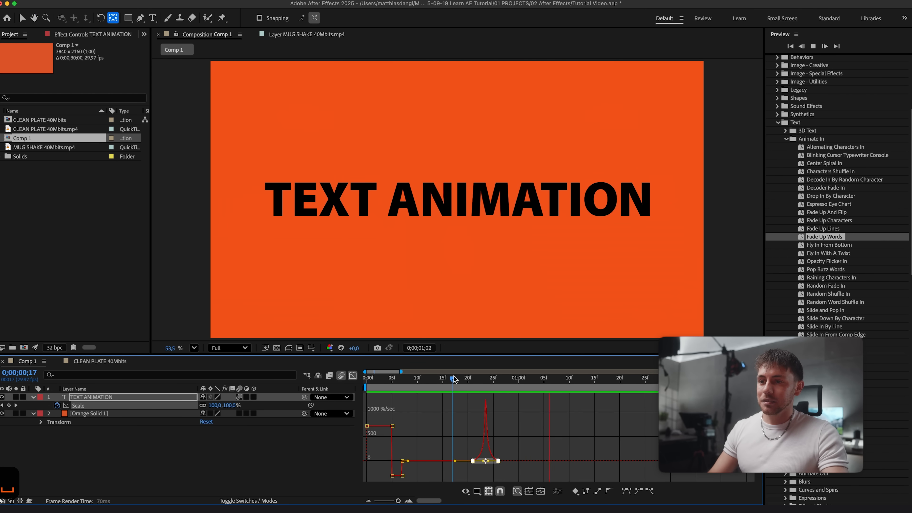
pyautogui.click(352, 375)
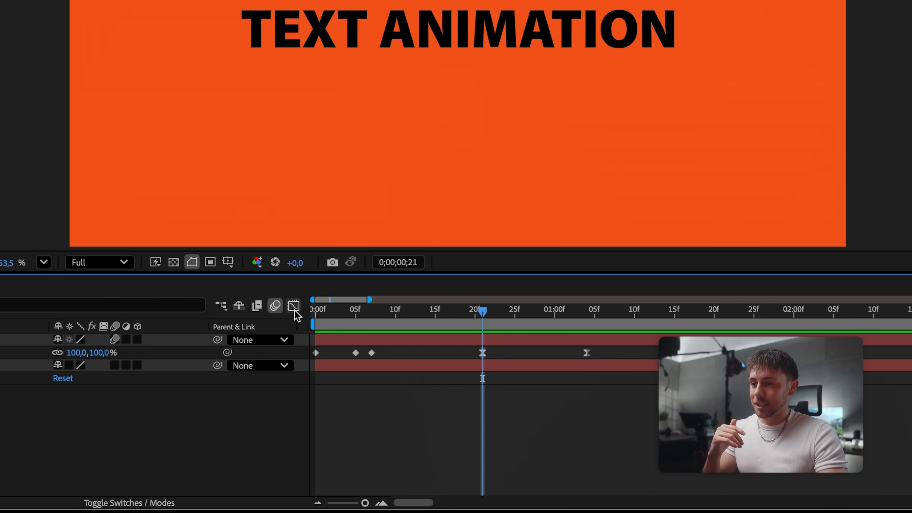
# - Leave the speed graph and open the CLEAN PLATE 40Mbits composition tab
pyautogui.click(293, 305)
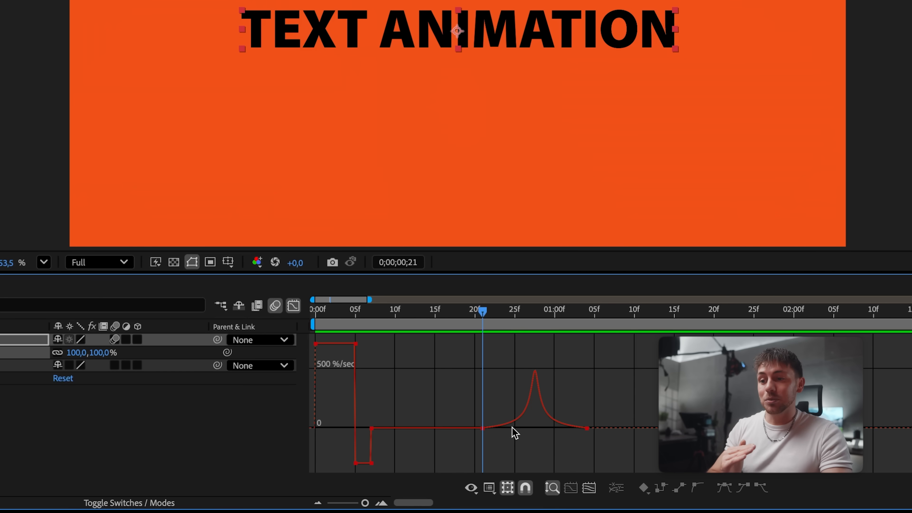
pyautogui.moveTo(535, 377)
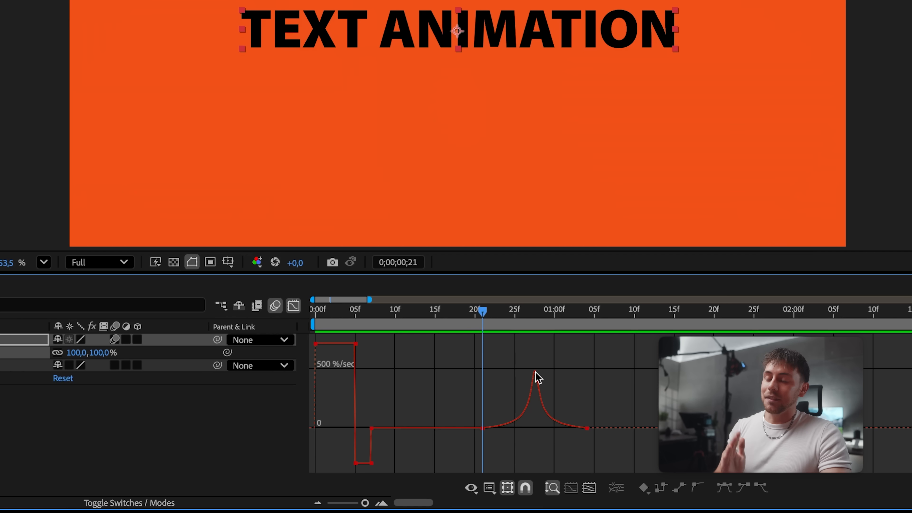
pyautogui.moveTo(537, 388)
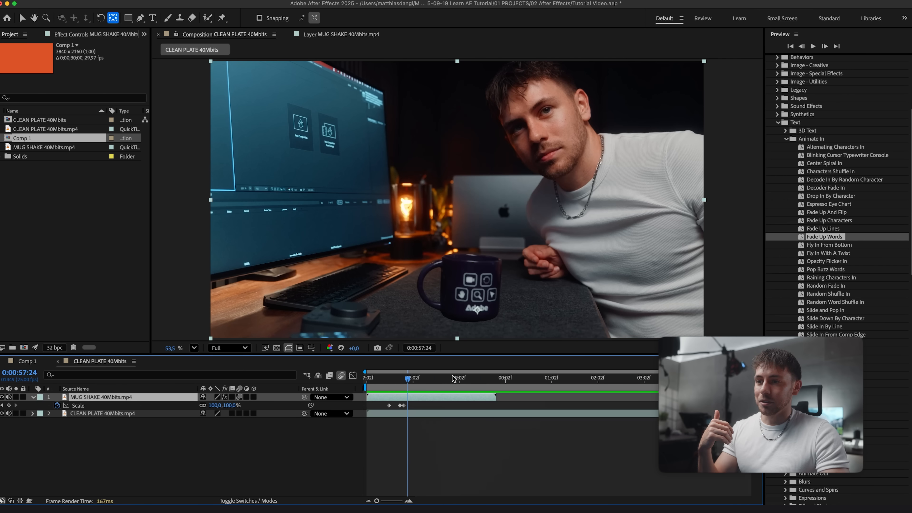
pyautogui.click(410, 377)
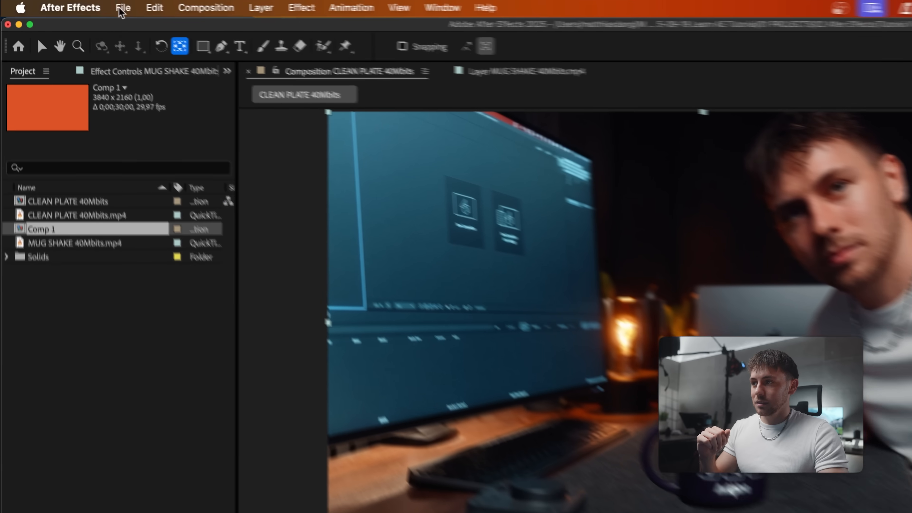
# - Add the composition to the Render Queue and set its H.264 target bitrate to 40 Mbps
pyautogui.click(134, 11)
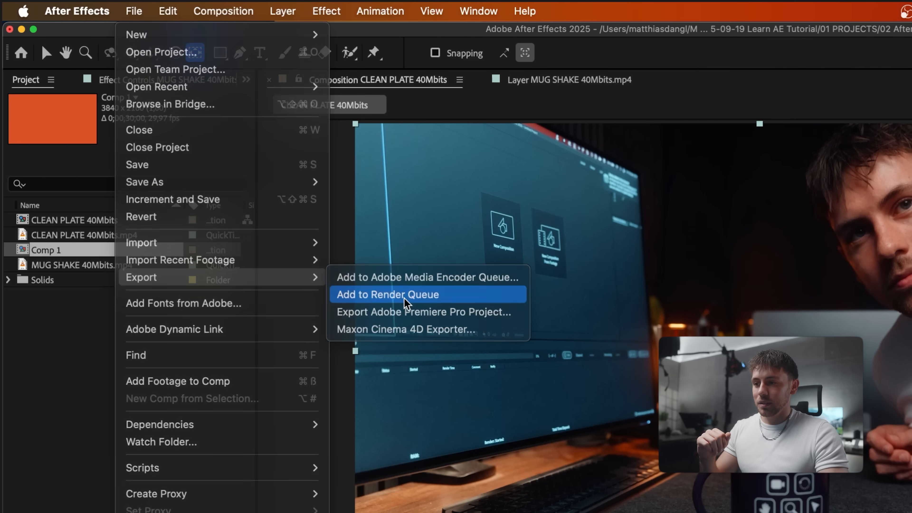
pyautogui.click(386, 295)
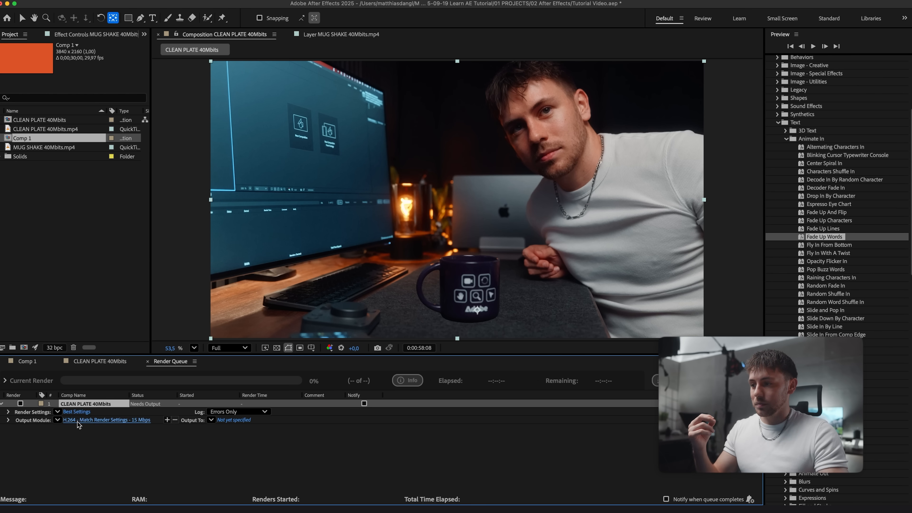
pyautogui.click(106, 420)
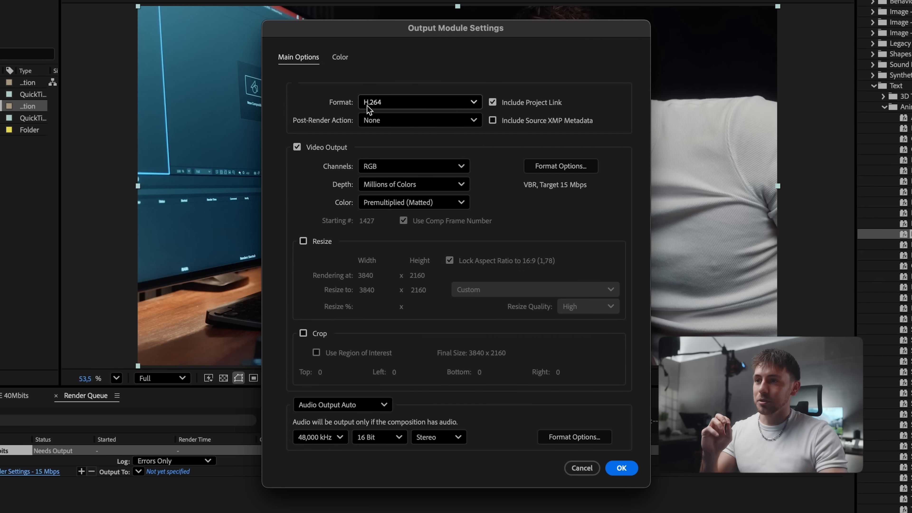
pyautogui.click(559, 166)
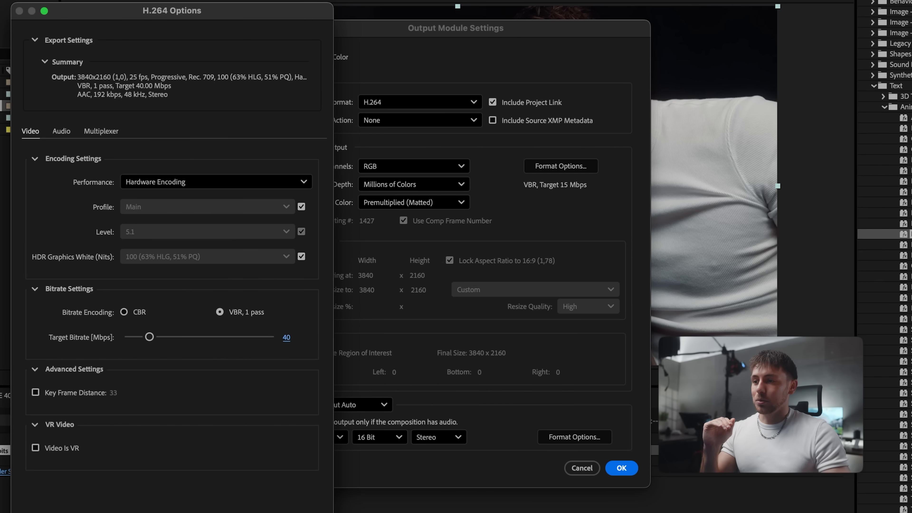
pyautogui.click(621, 468)
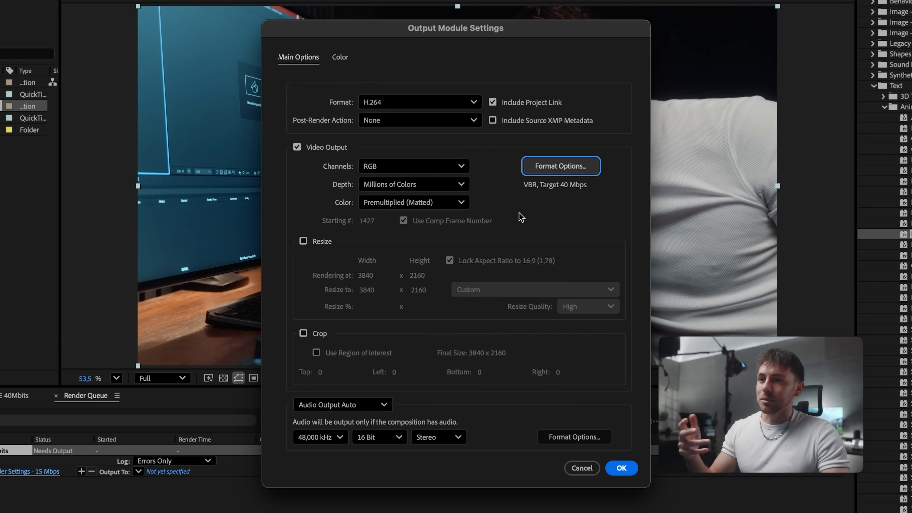
pyautogui.moveTo(487, 316)
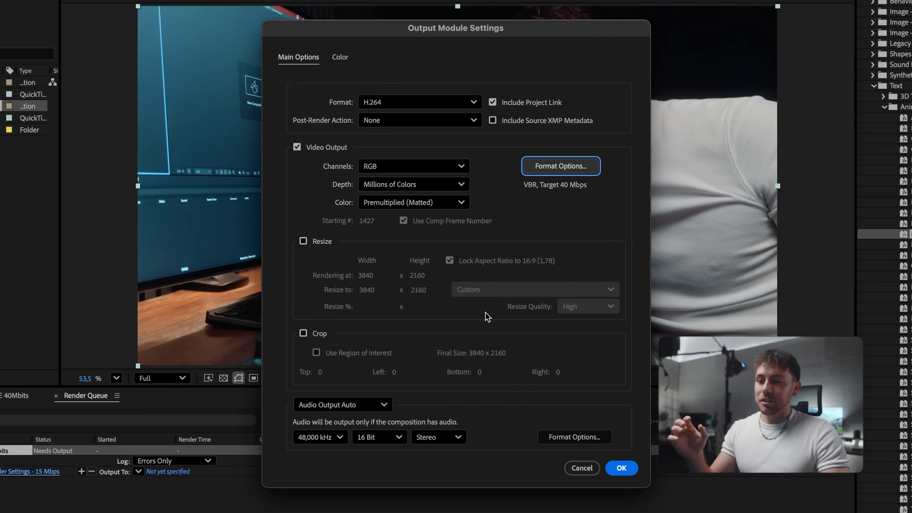
pyautogui.click(418, 101)
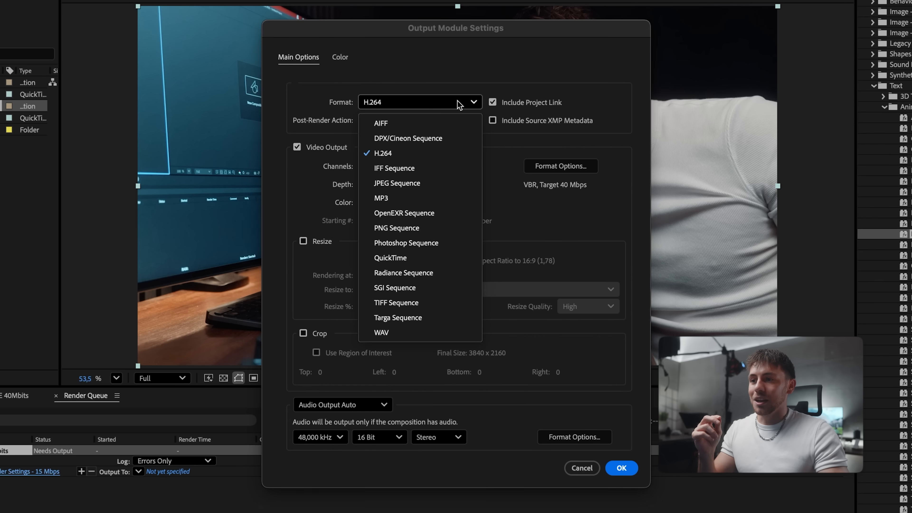
# - Set the output to QuickTime with Apple ProRes 422 HQ codec, confirm, and return to Comp 1
pyautogui.click(389, 258)
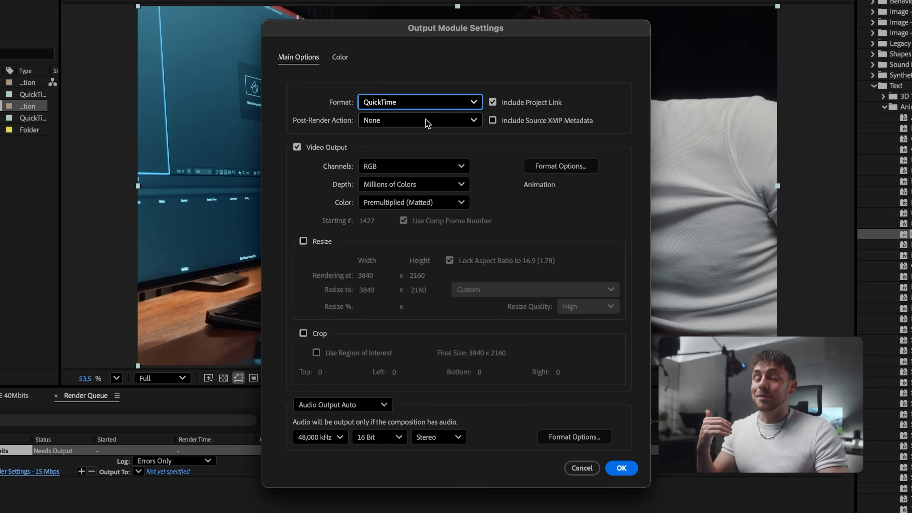
pyautogui.moveTo(464, 150)
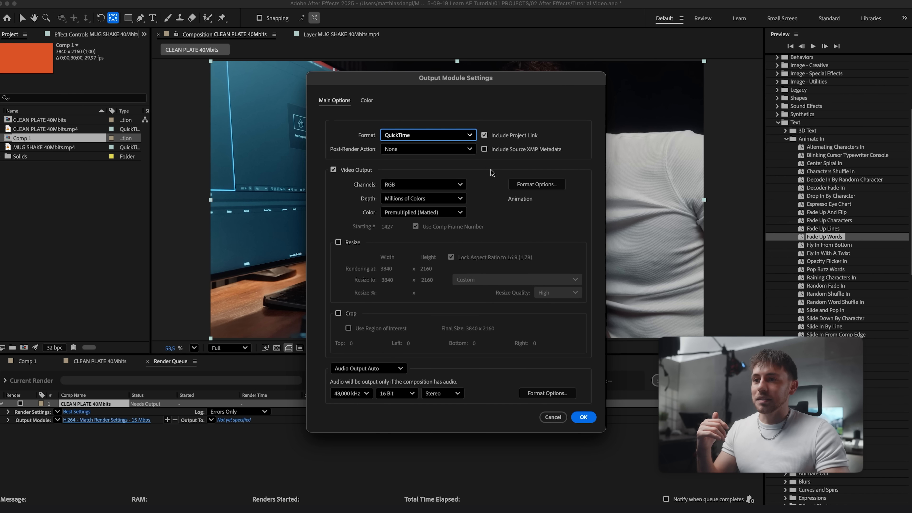
pyautogui.click(536, 185)
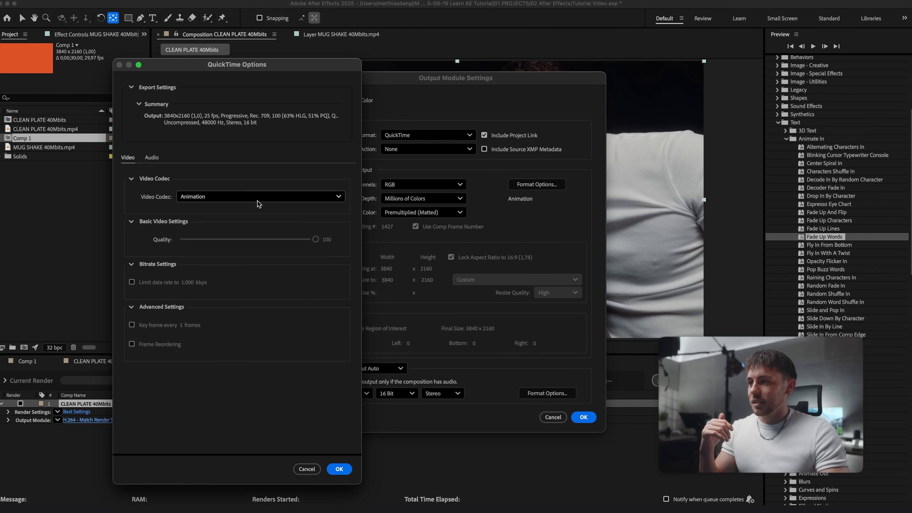
pyautogui.click(259, 196)
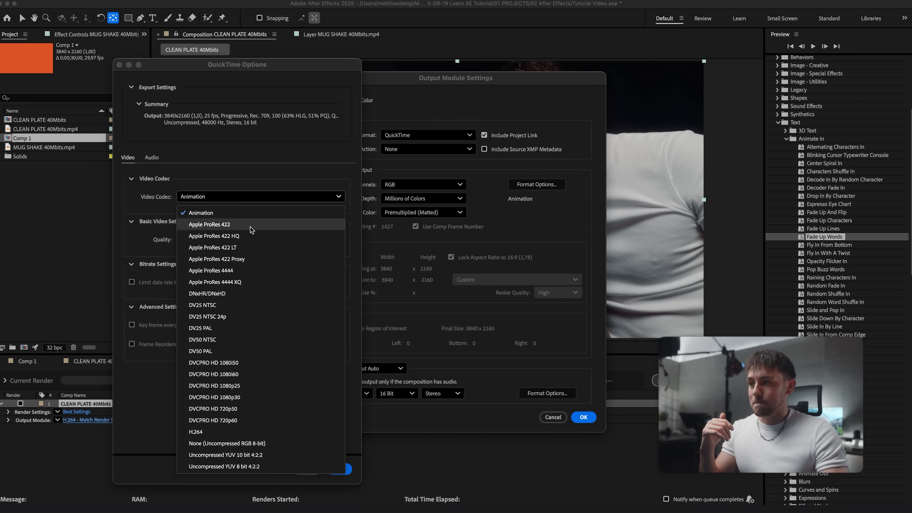
pyautogui.moveTo(249, 238)
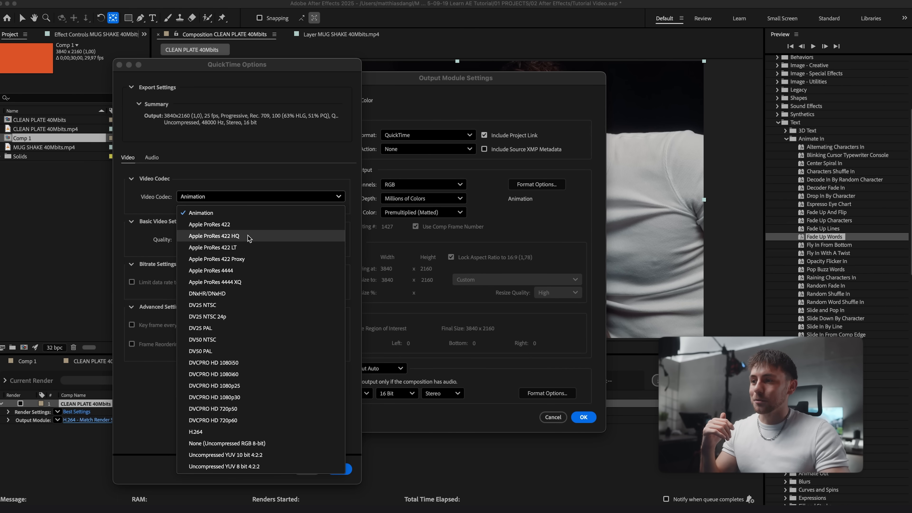
pyautogui.click(214, 236)
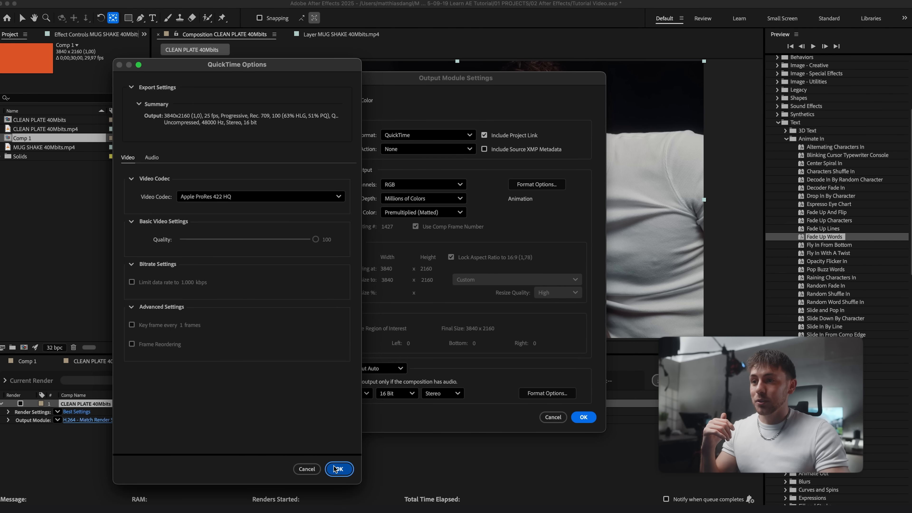
pyautogui.click(338, 468)
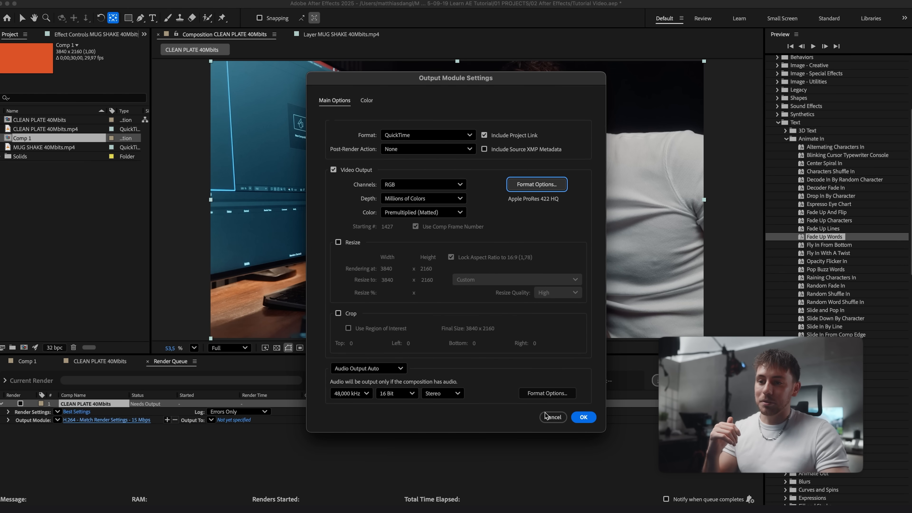
pyautogui.click(582, 417)
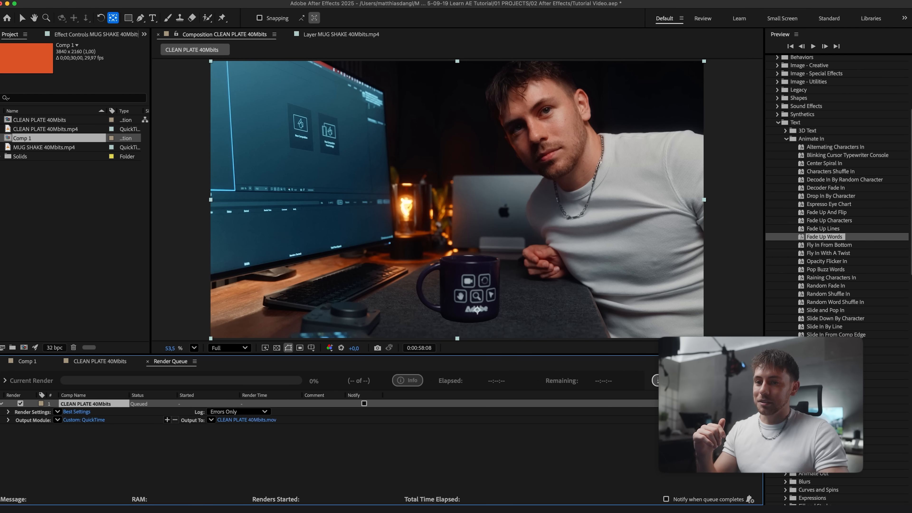
pyautogui.click(25, 361)
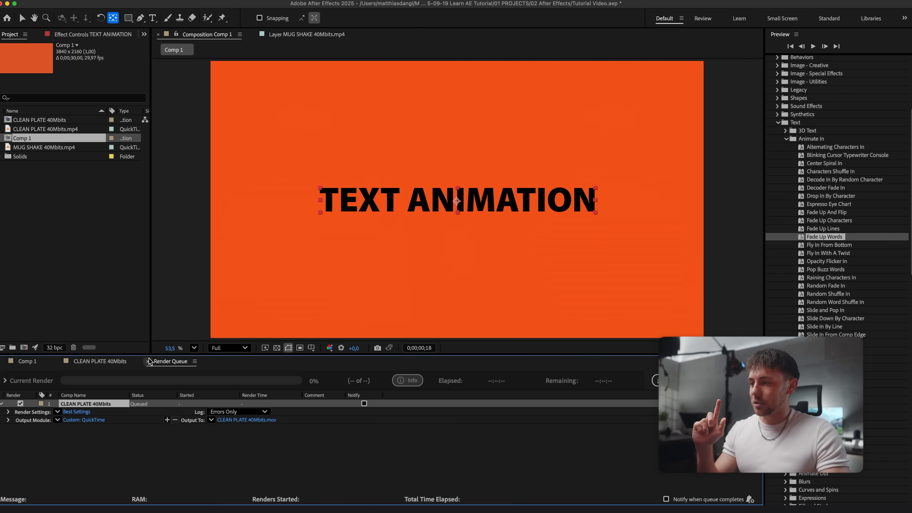
# - Open Essential Graphics from the Window menu and choose Comp 1 as the primary composition
pyautogui.click(26, 361)
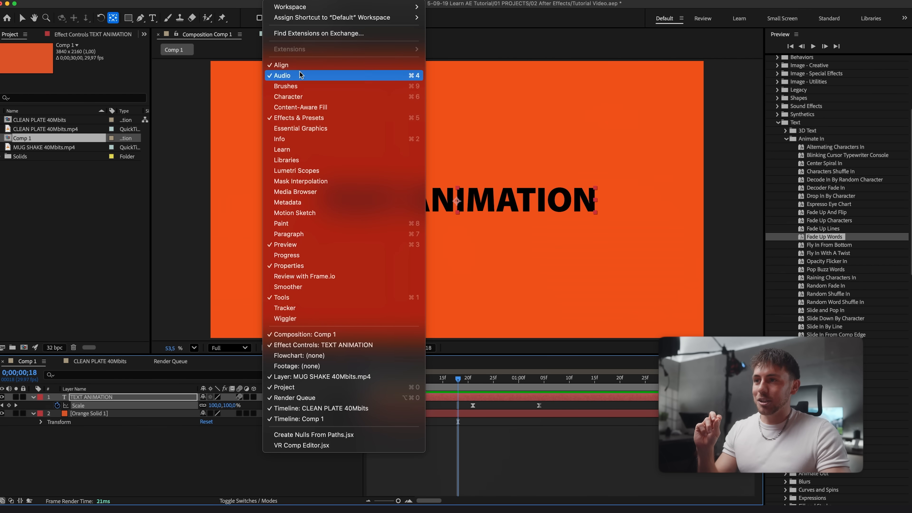
pyautogui.click(300, 128)
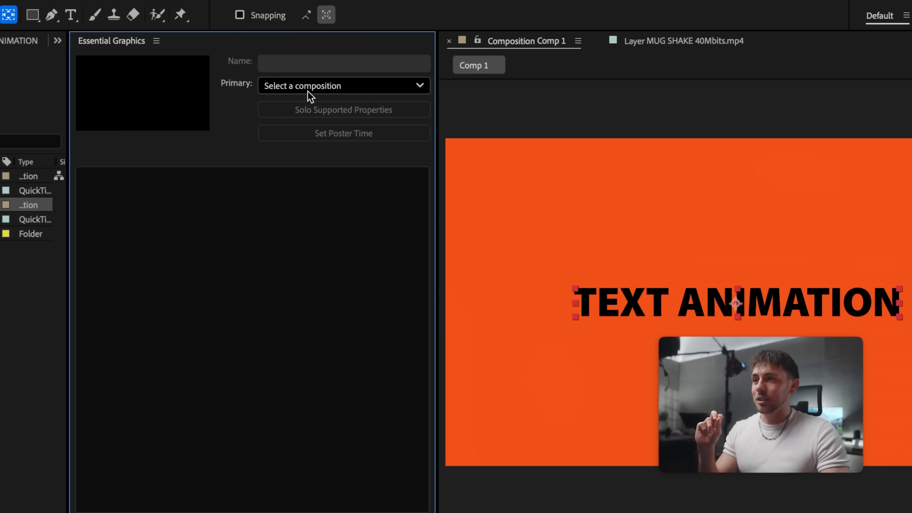
pyautogui.click(343, 86)
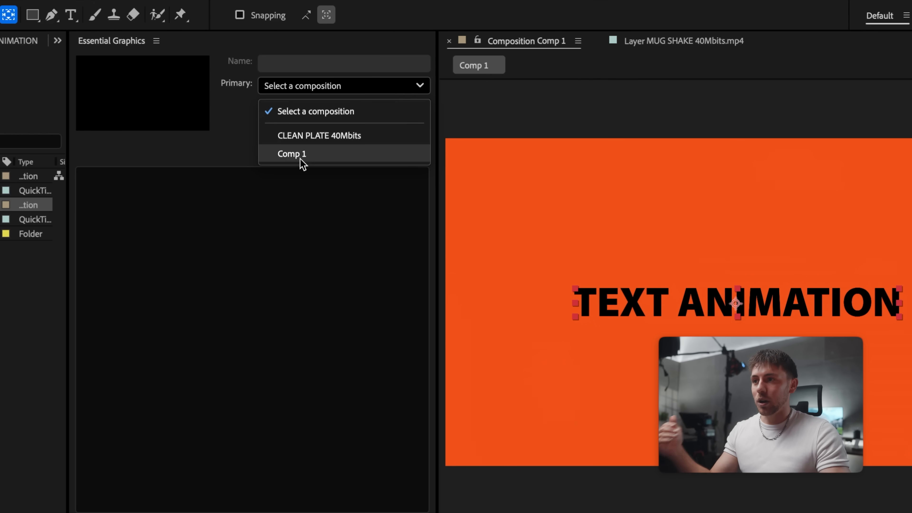
pyautogui.click(291, 154)
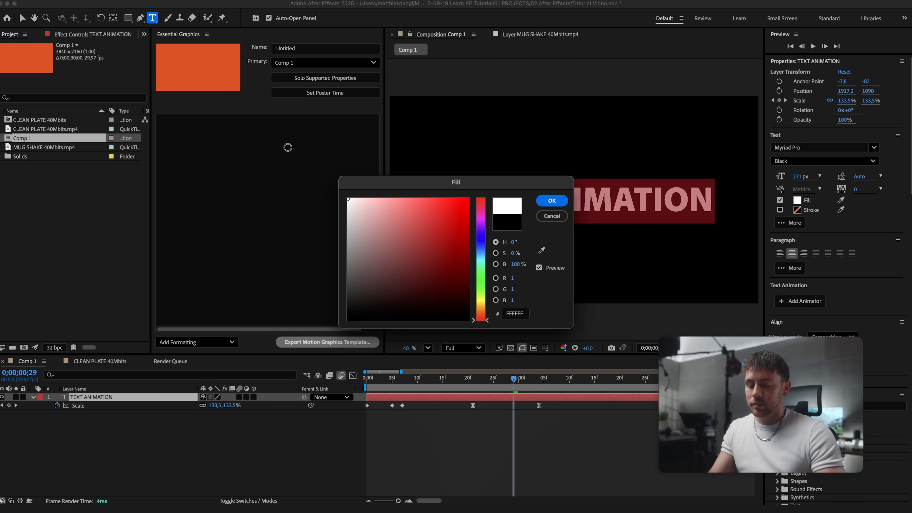
# - Name the template 'Tutorial Animation' and expose the TEXT ANIMATION Source Text as editable
pyautogui.click(550, 200)
pyautogui.write('ut')
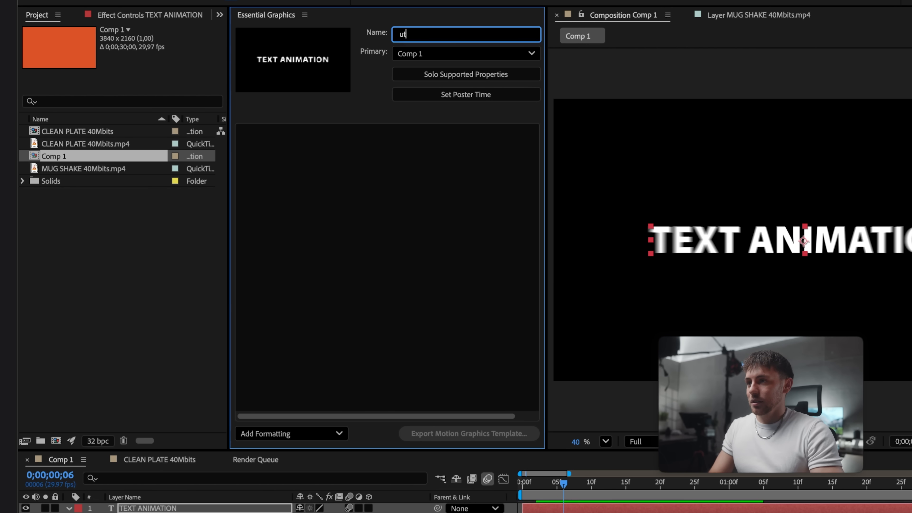
pyautogui.write('Tutorial')
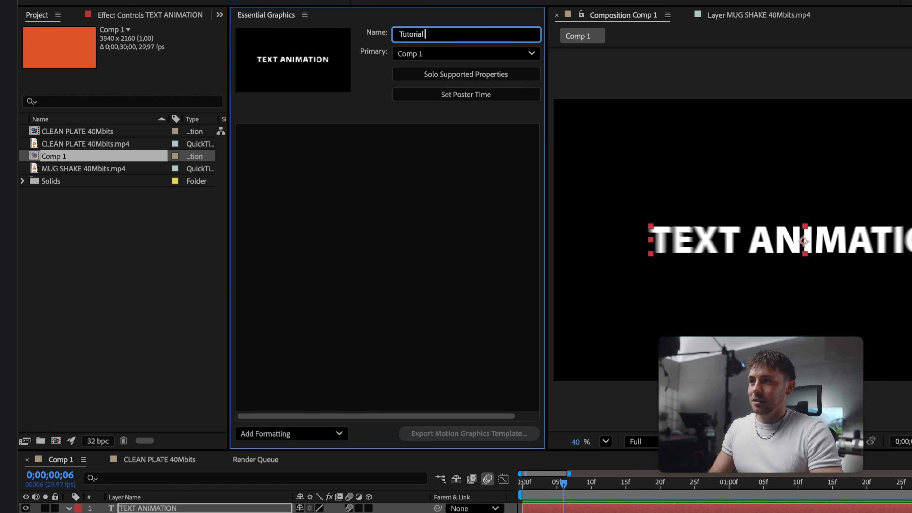
pyautogui.write('Animation')
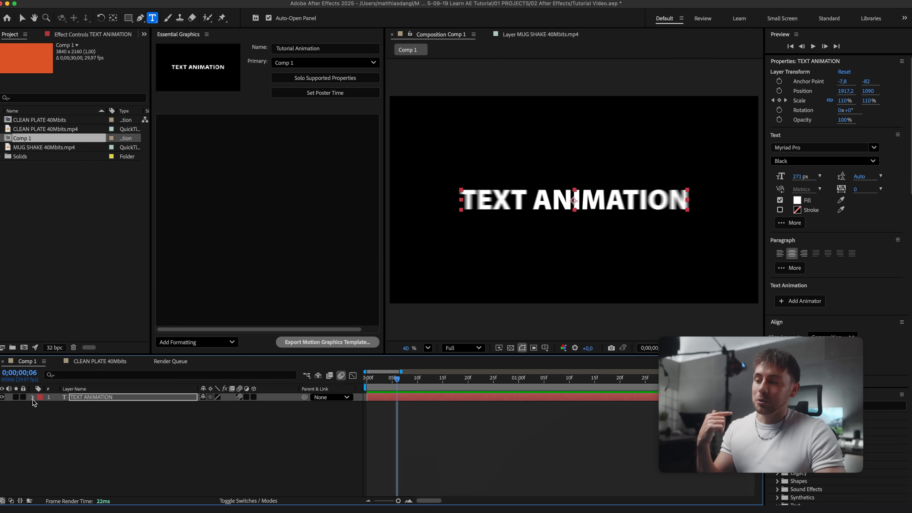
pyautogui.click(33, 397)
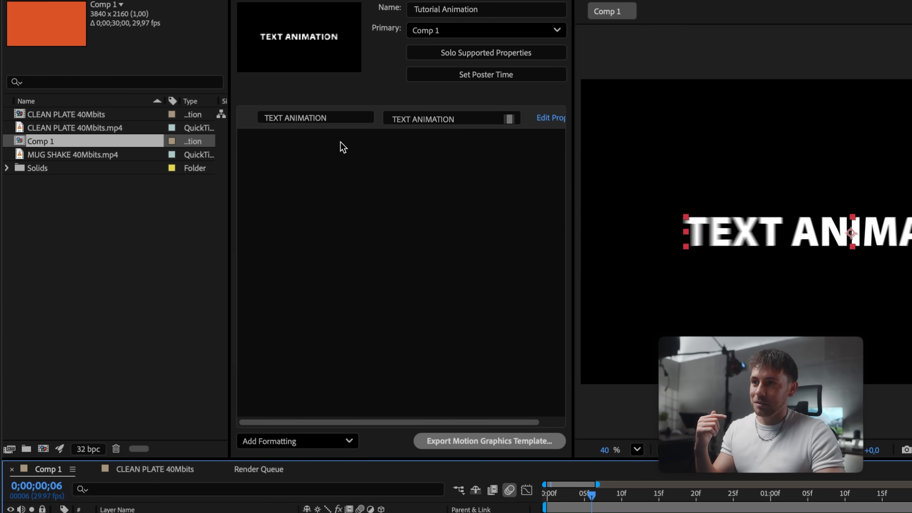
# - Enable custom font selection in the template's Source Text properties and play the title back in the Premiere sequence
pyautogui.click(551, 119)
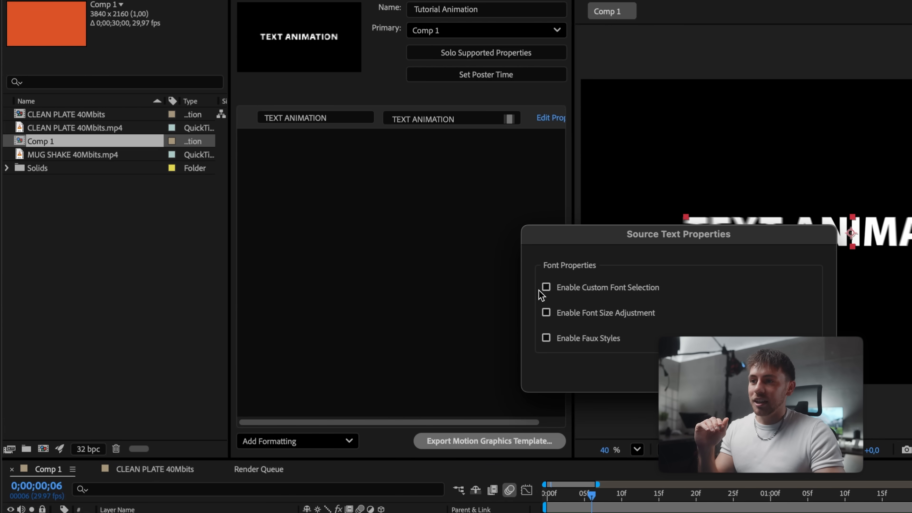
pyautogui.click(546, 313)
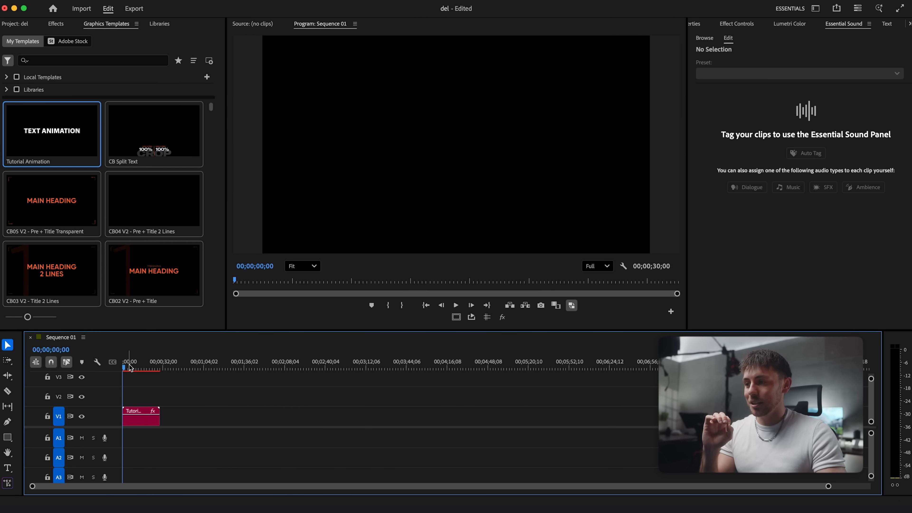
pyautogui.click(455, 304)
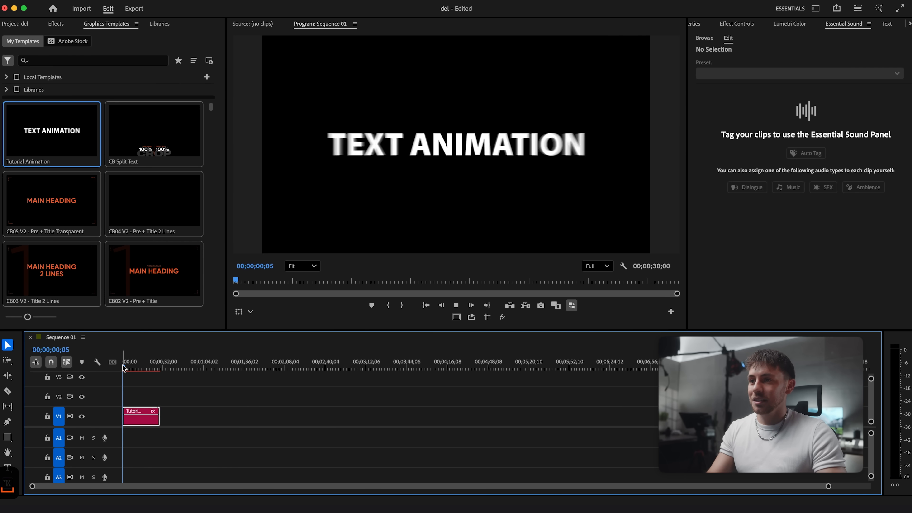